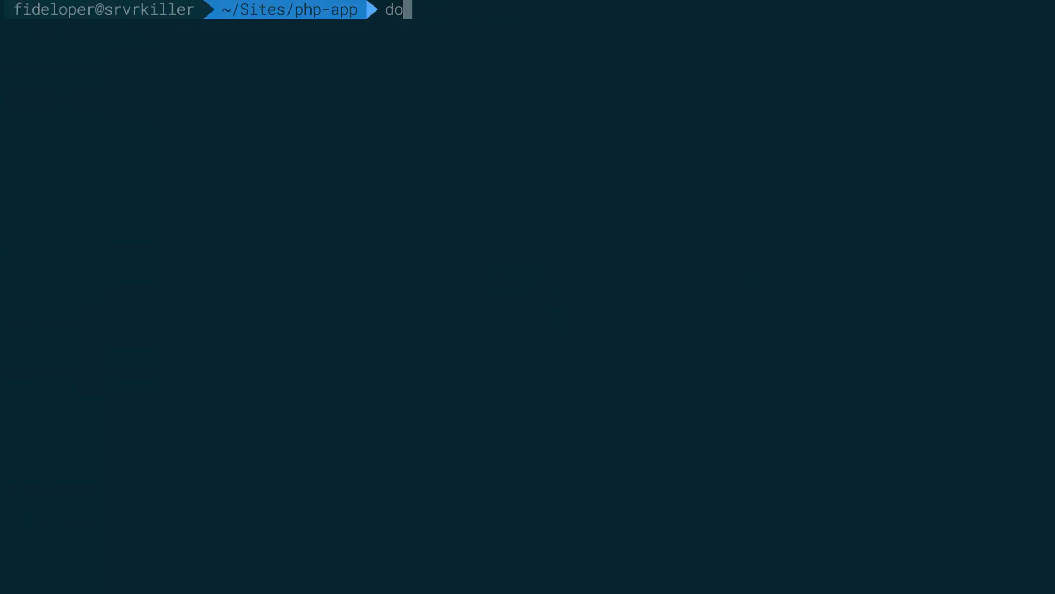
# - List the Docker networks, then the volumes, including php-app_data and application
pyautogui.write('cker image ls')
pyautogui.write('dok')
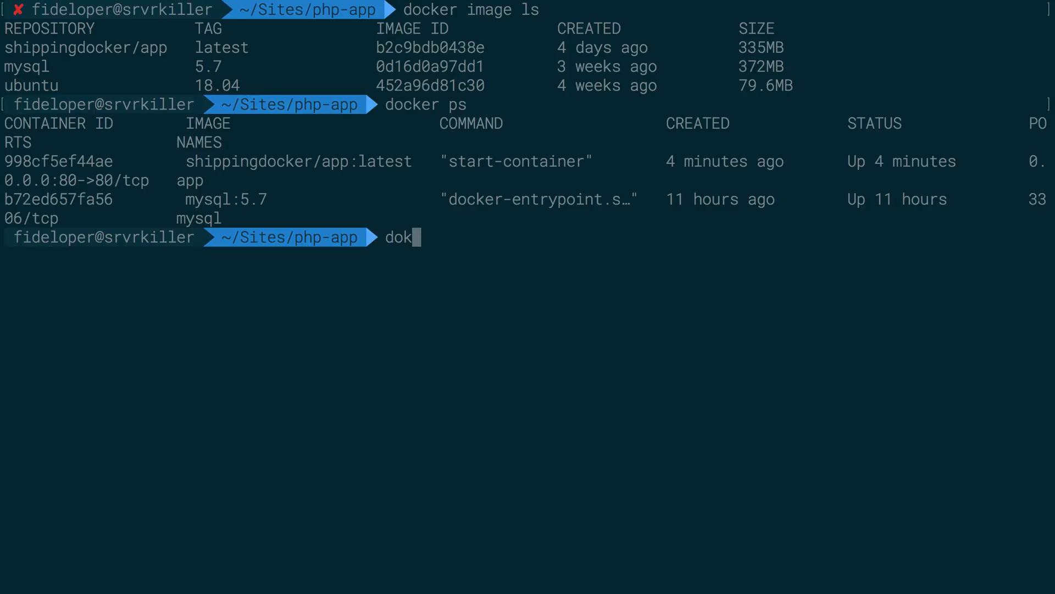
pyautogui.press('Return')
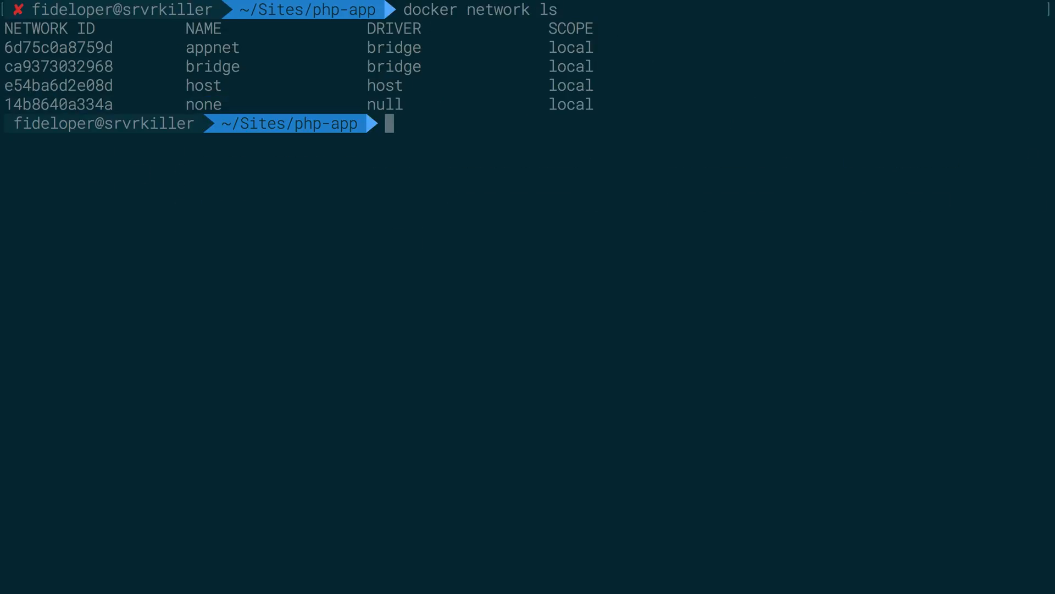
pyautogui.write('docker vo')
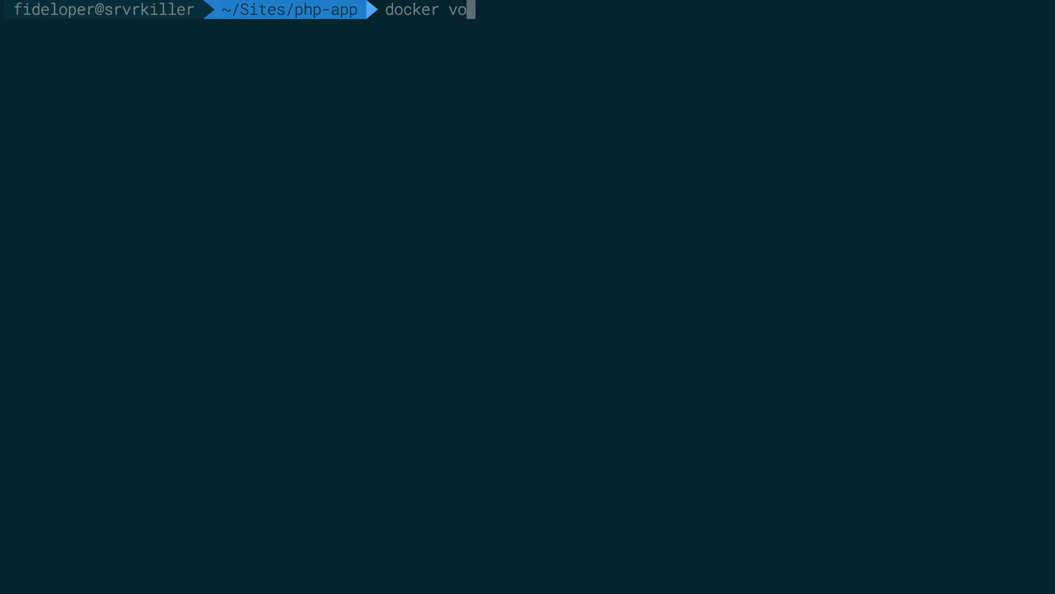
pyautogui.press('Return')
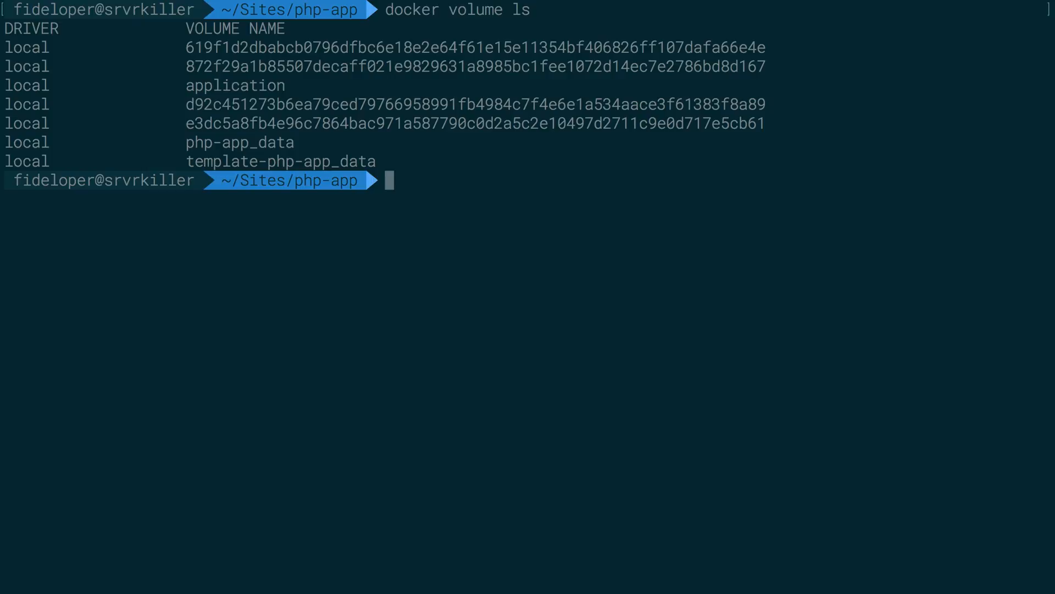
pyautogui.moveTo(324, 101)
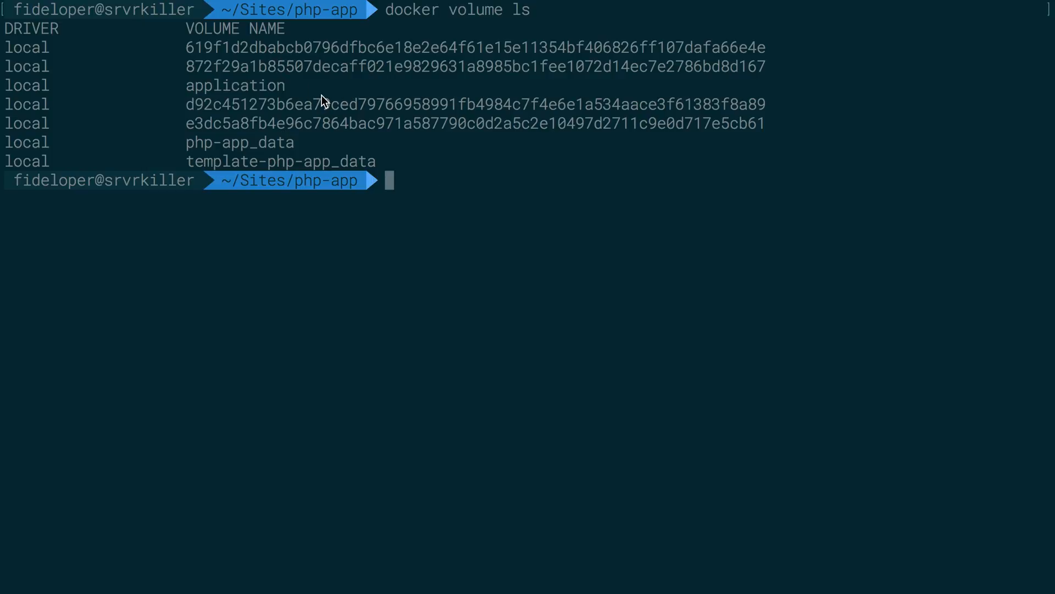
pyautogui.moveTo(238, 132)
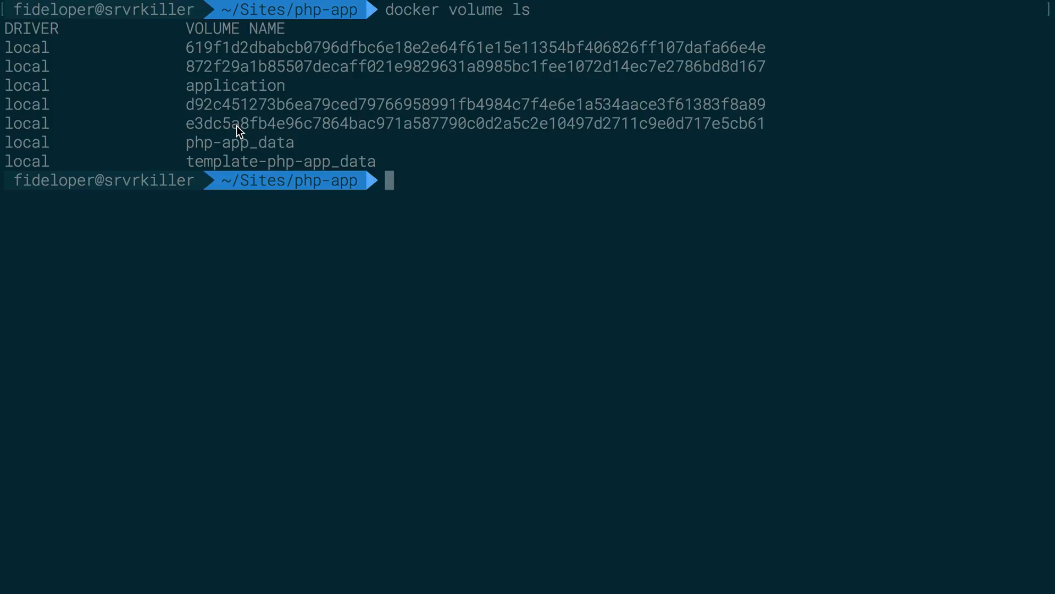
pyautogui.moveTo(343, 120)
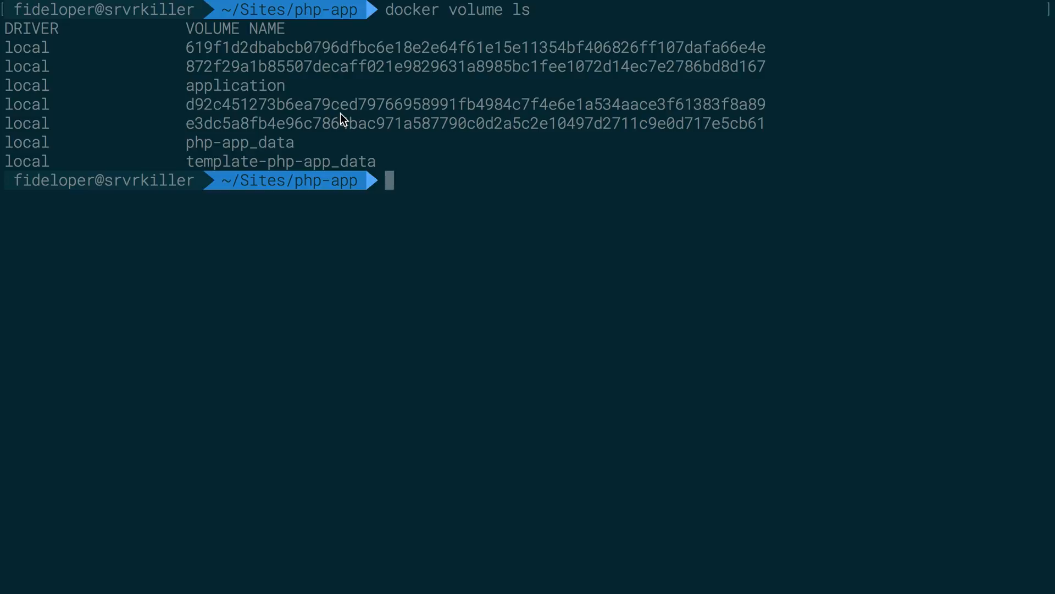
pyautogui.moveTo(401, 58)
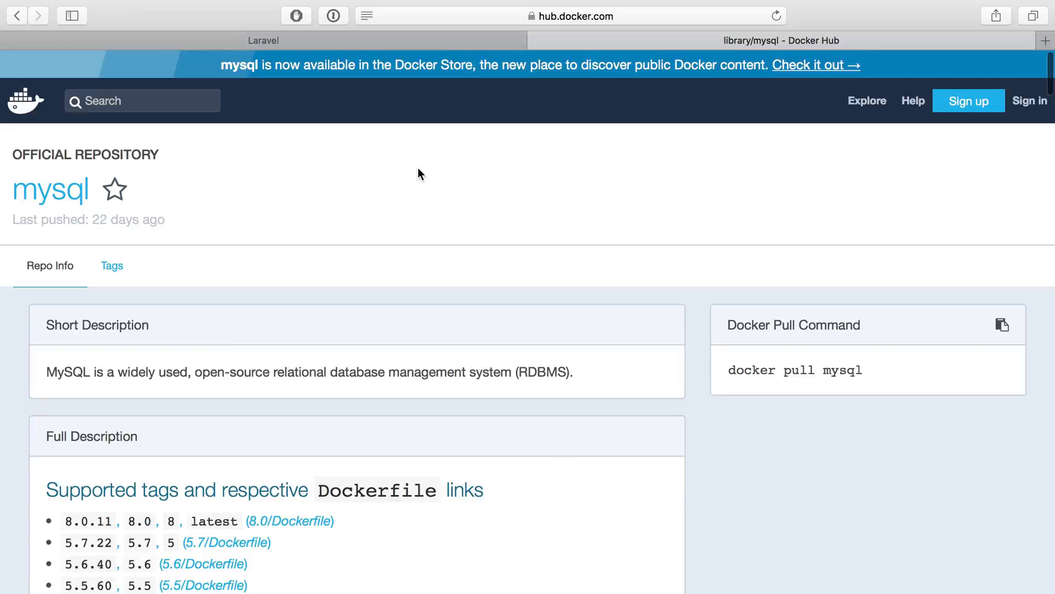
# - Scroll the mysql Docker Hub page and follow the 5.7/Dockerfile link
pyautogui.scroll(-3)
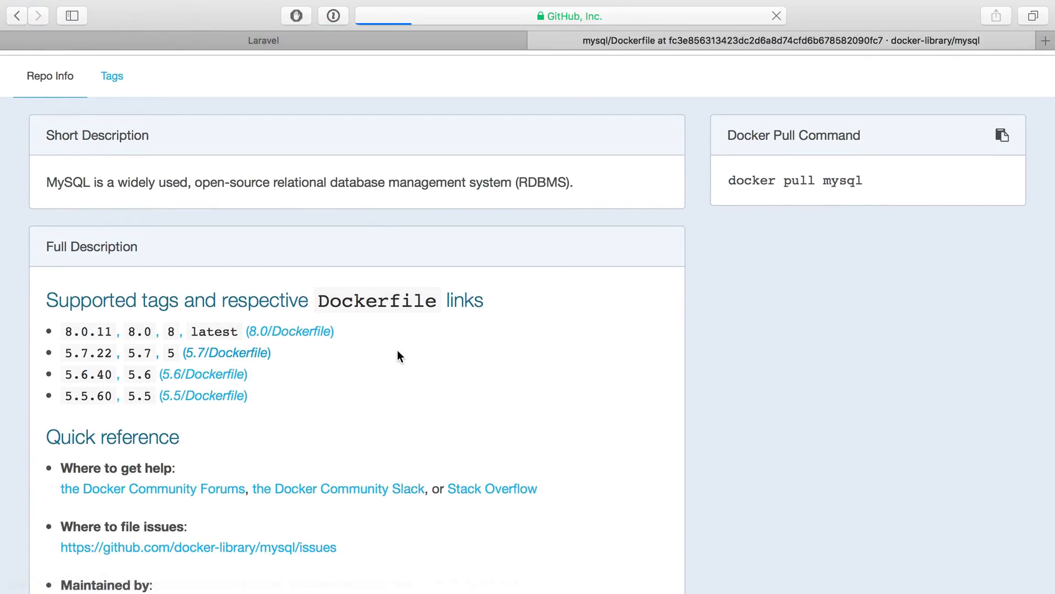
pyautogui.click(228, 352)
pyautogui.write('VOL')
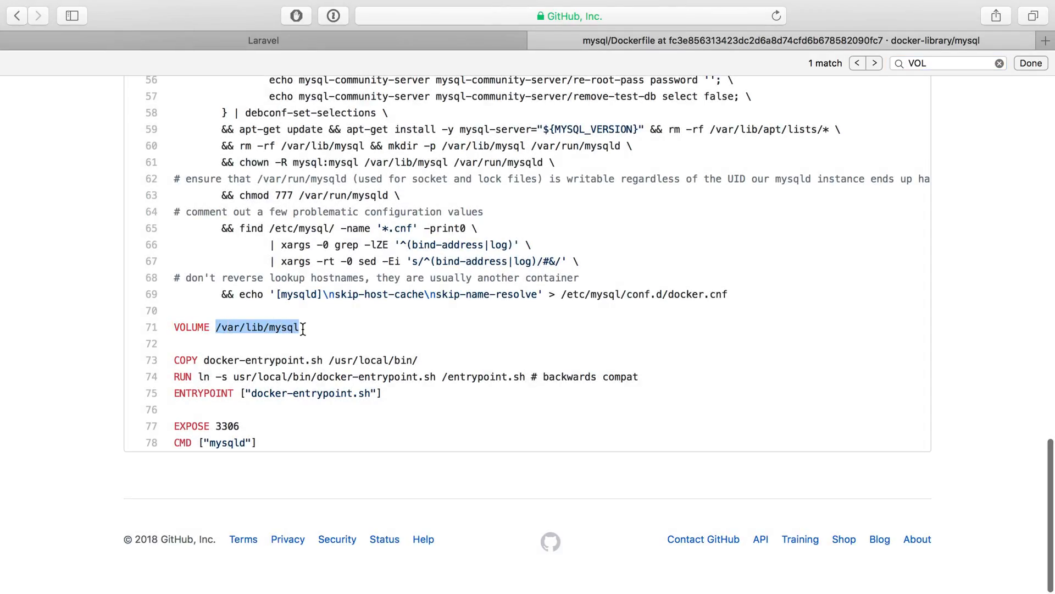
pyautogui.moveTo(234, 331)
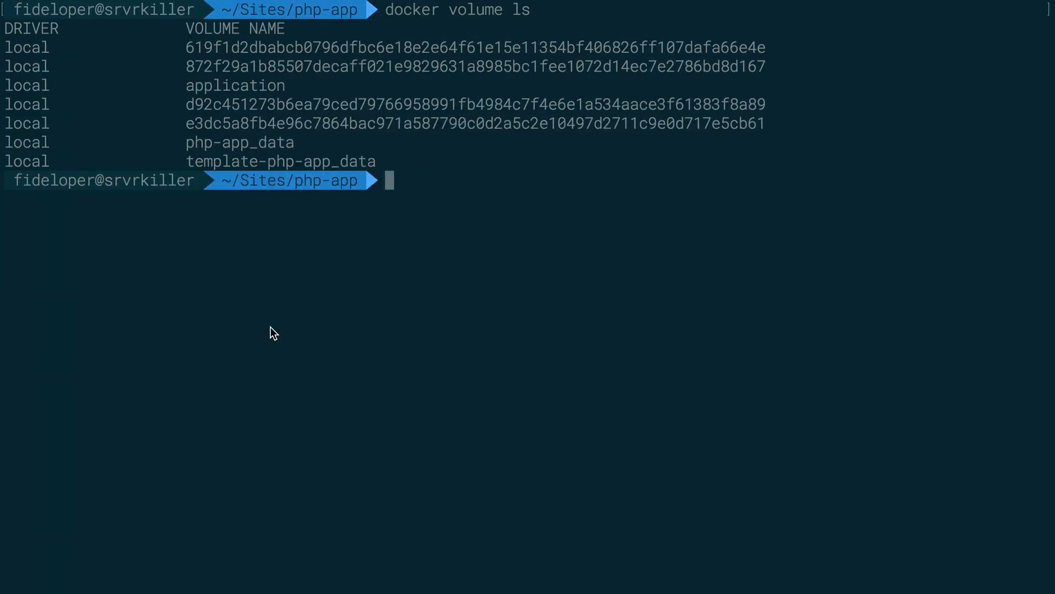
pyautogui.moveTo(244, 251)
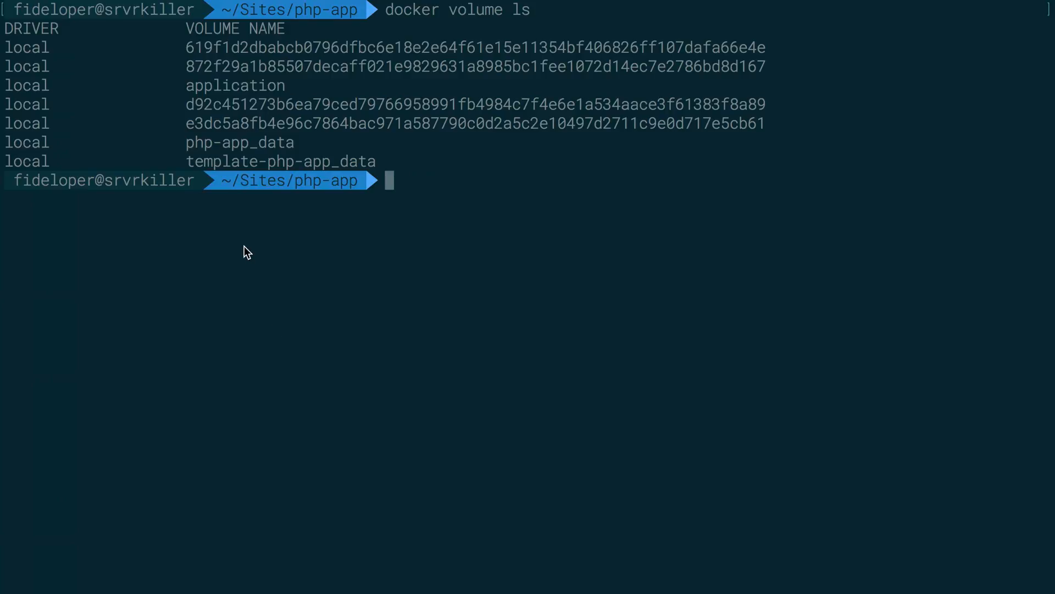
# - Show docker volume create help, listing its driver, label and opt options
pyautogui.write('docker volume creat e-h')
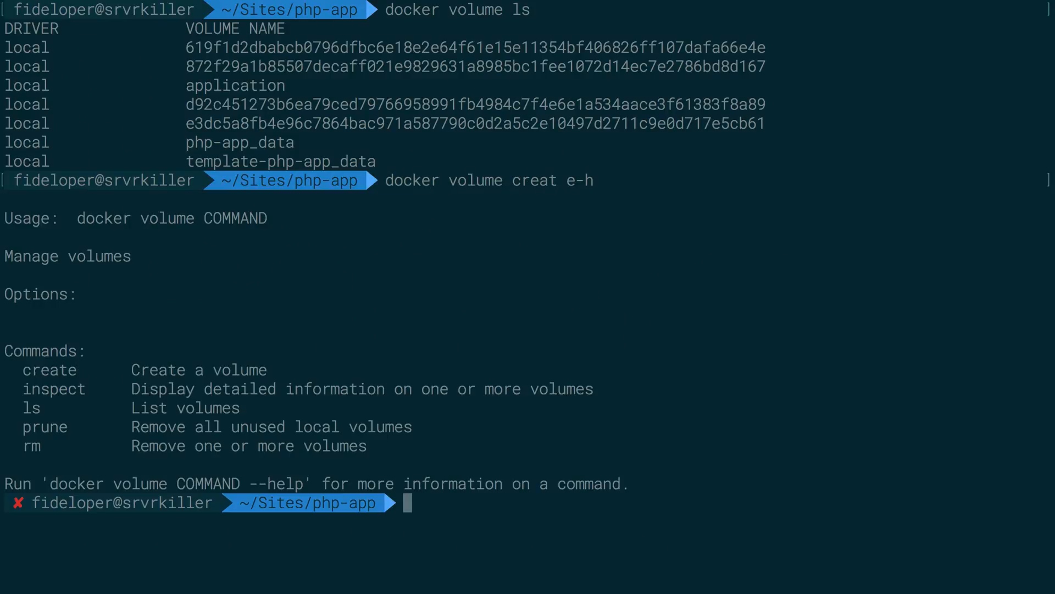
pyautogui.write('docker volume create h')
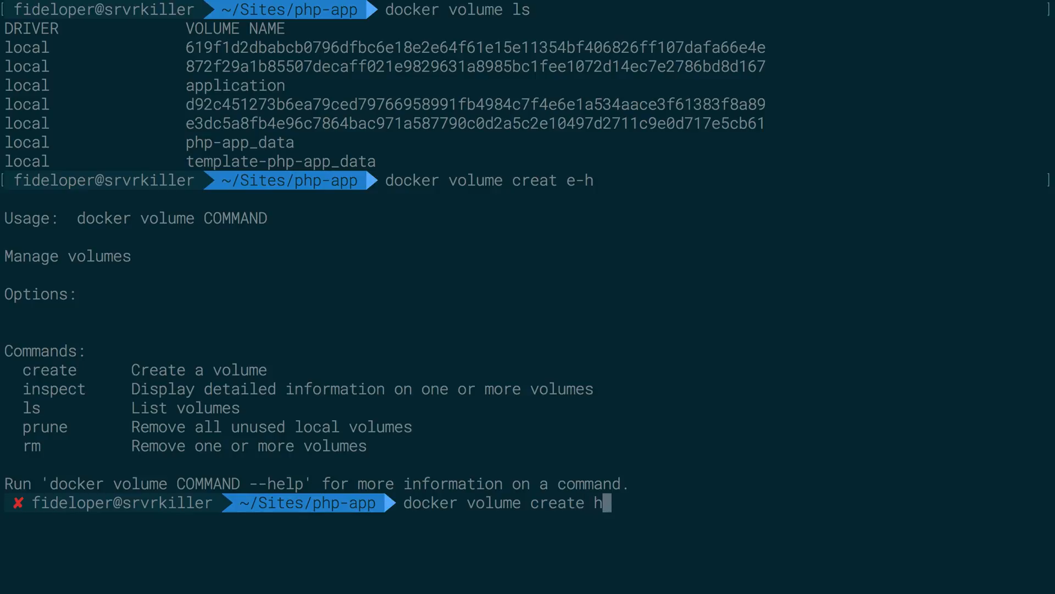
pyautogui.press('Return')
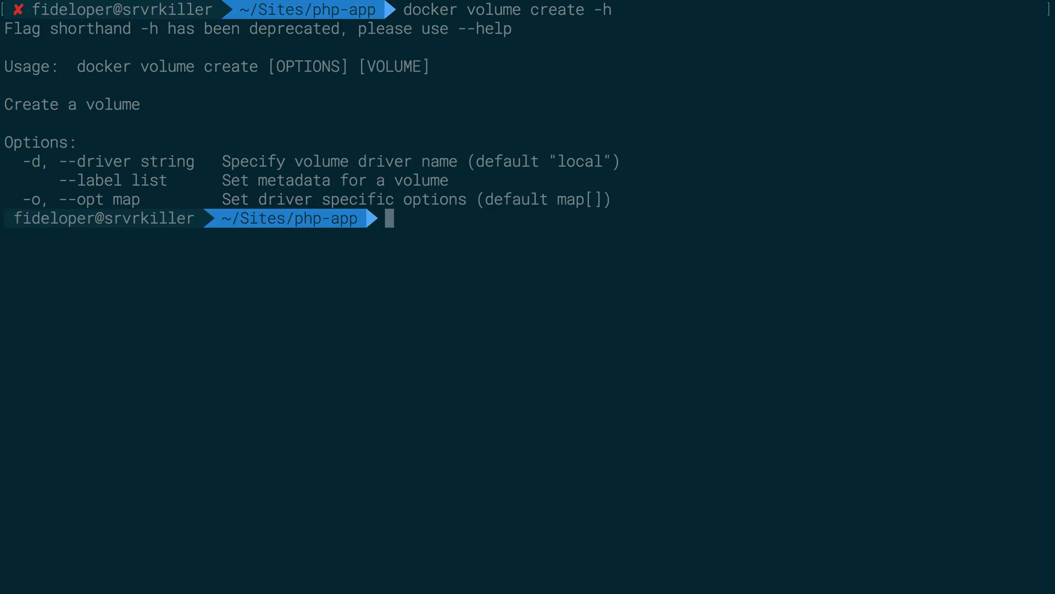
pyautogui.moveTo(397, 106)
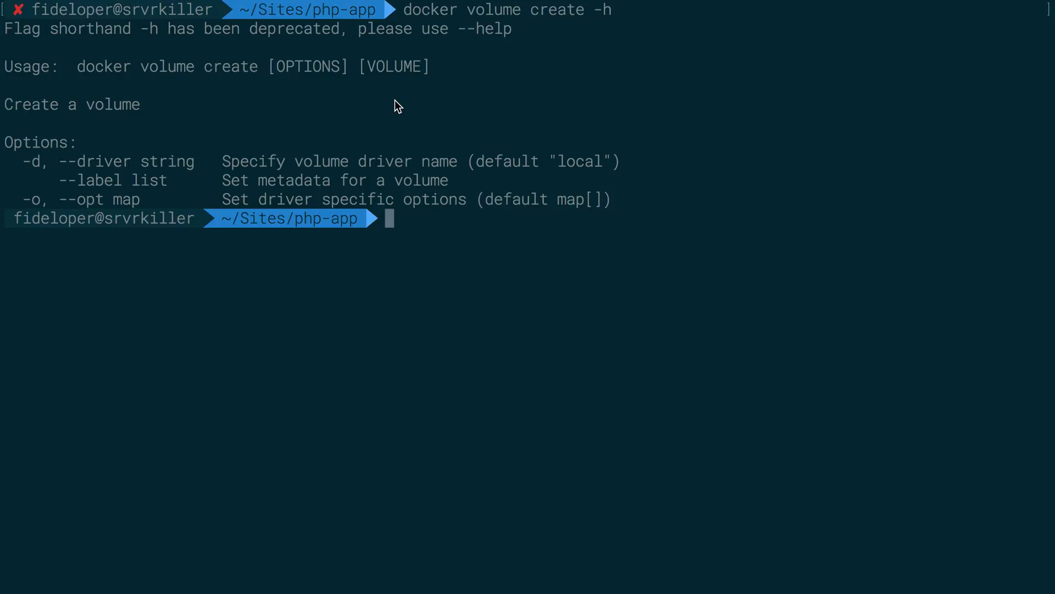
pyautogui.write('docker')
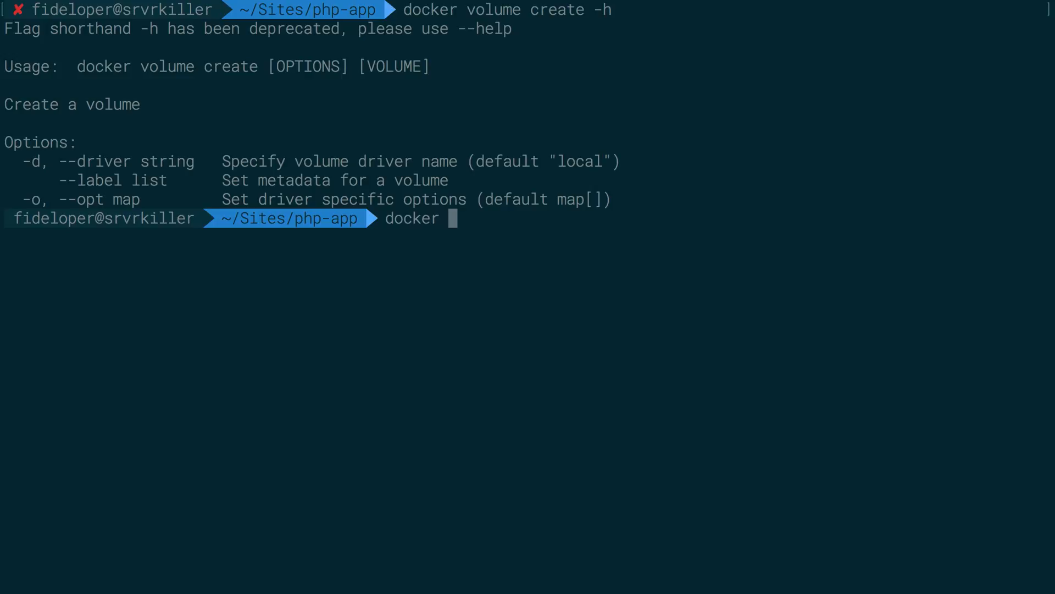
# - List running containers and kill the mysql container b72ed657fa56
pyautogui.press('Return')
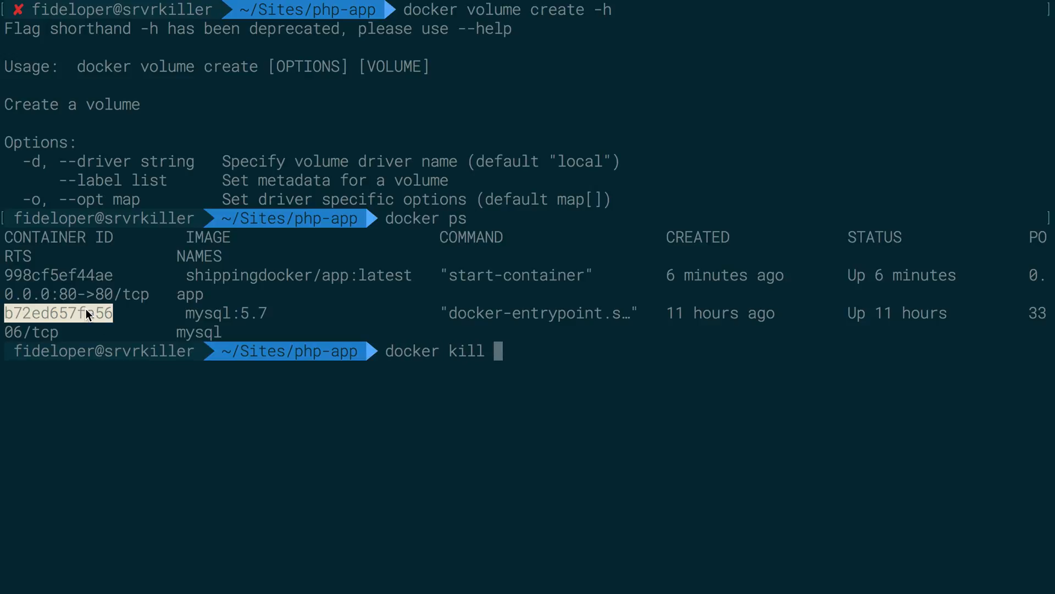
pyautogui.press('Return')
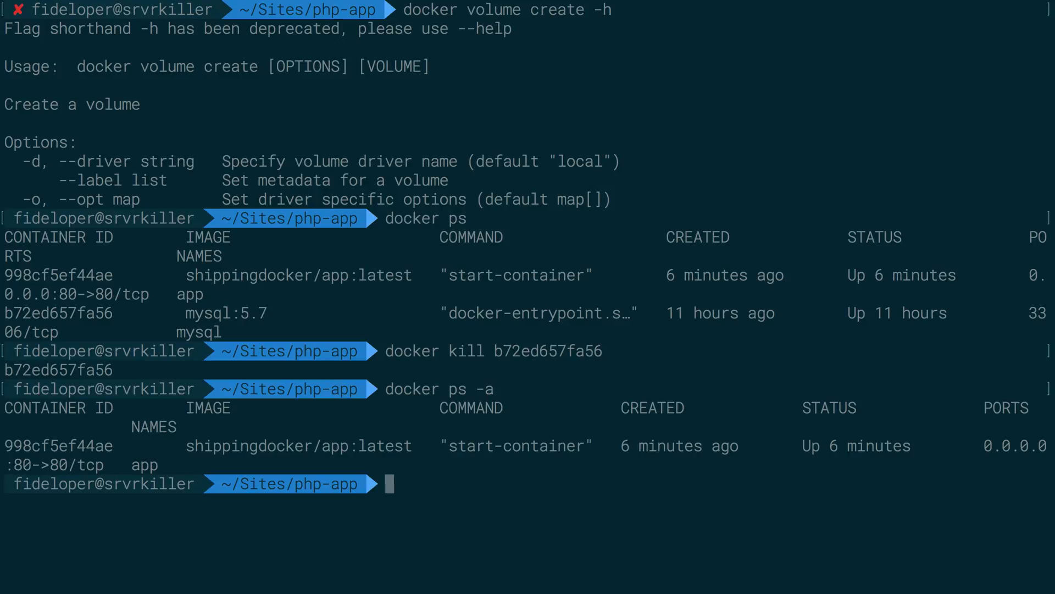
pyautogui.moveTo(185, 433)
pyautogui.write('docker volume ls')
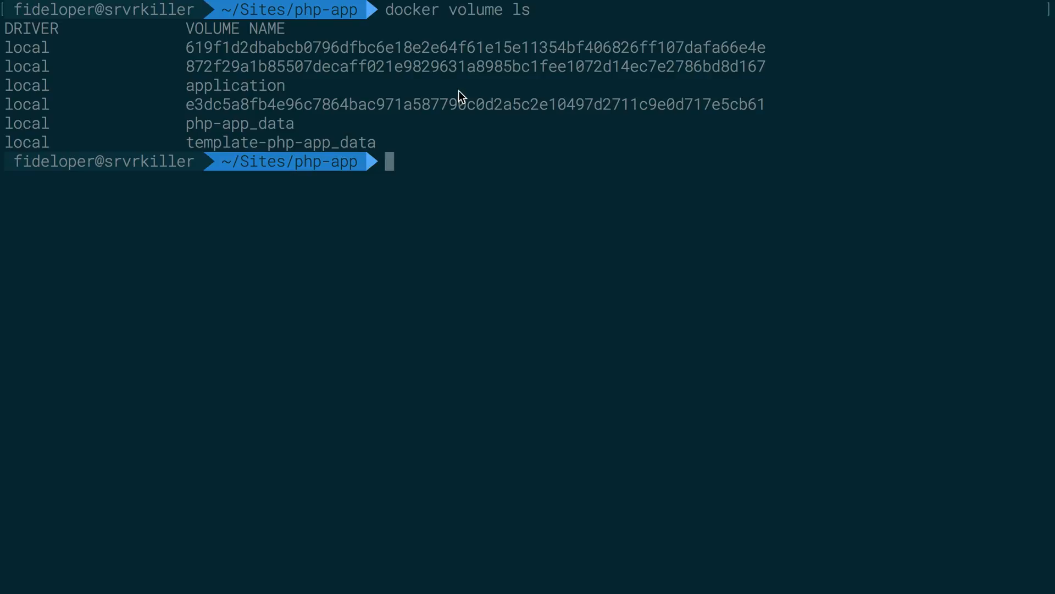
pyautogui.moveTo(248, 100)
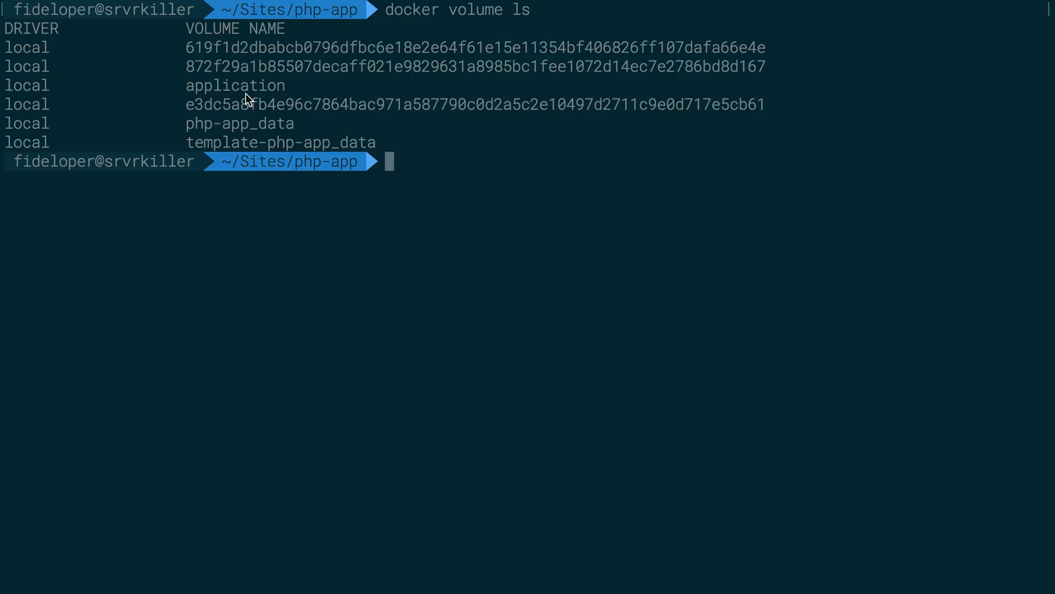
pyautogui.moveTo(300, 91)
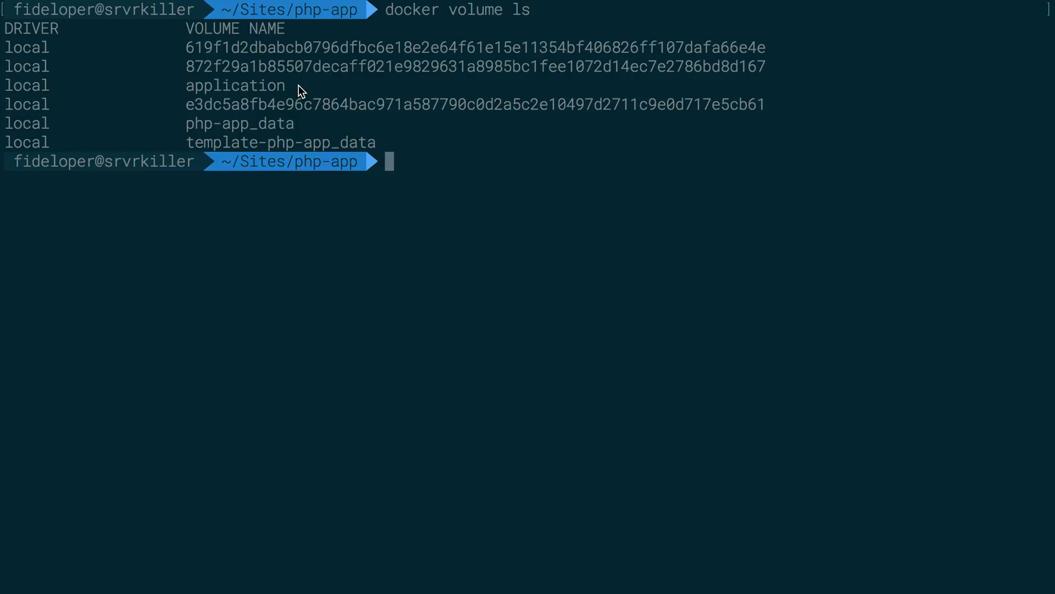
pyautogui.moveTo(300, 91)
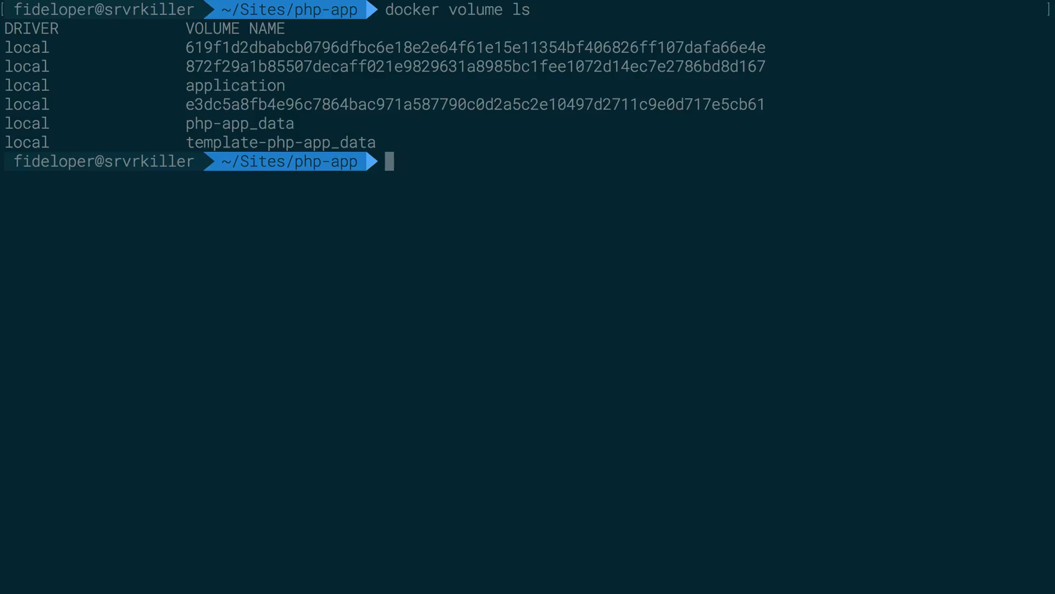
# - Create the mydata volume and confirm it appears in the volume list
pyautogui.write('dockre')
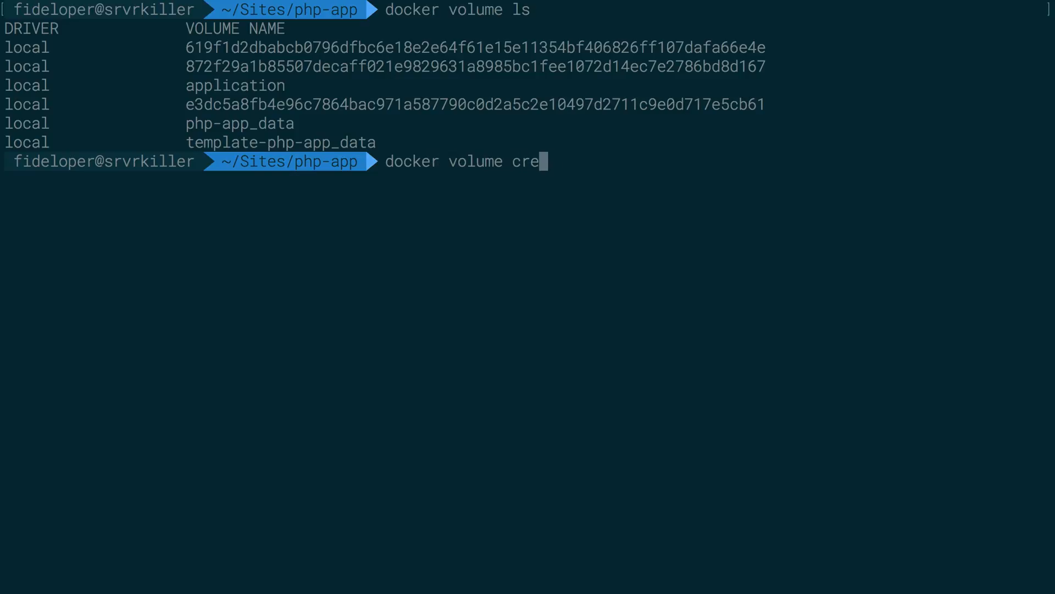
pyautogui.press('Return')
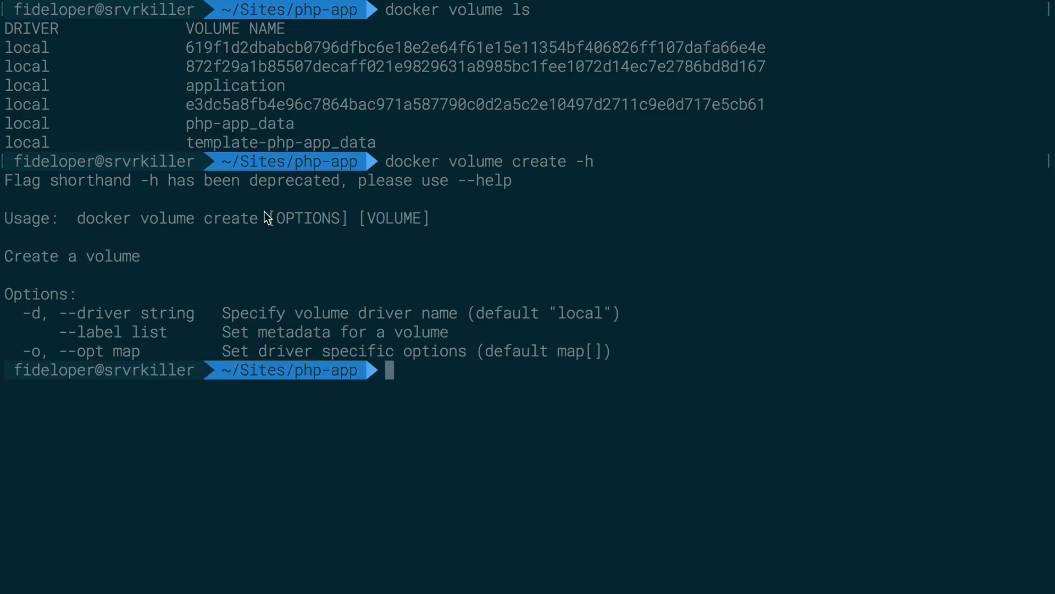
pyautogui.write('docker volume create mydata')
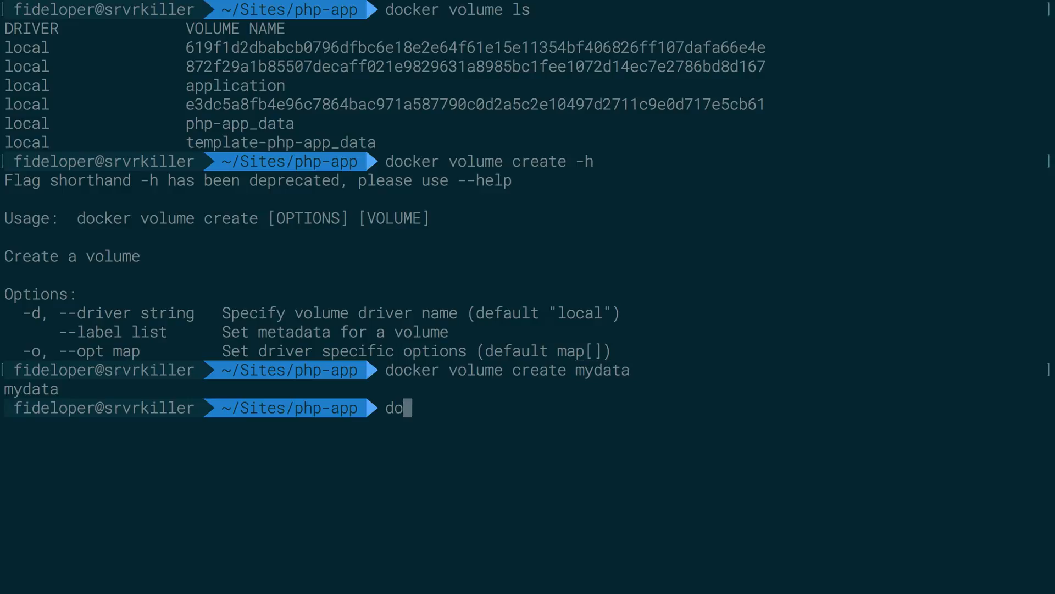
pyautogui.press('Return')
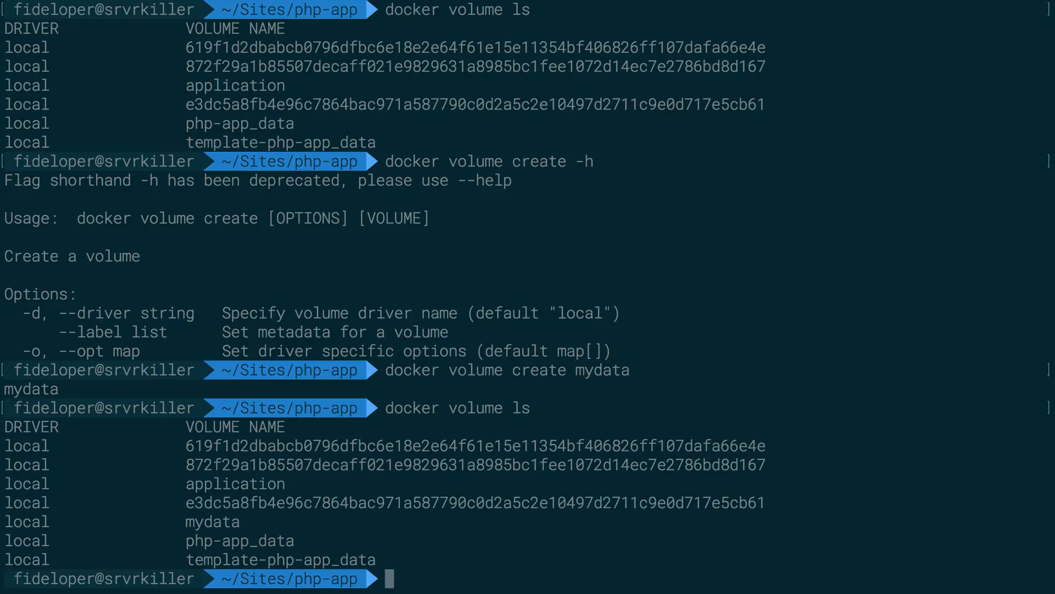
pyautogui.write('docker run --name=app --network=appnet -d --rm -p 80:80 -v $(pwd)/application:/var/www/html shippingdocker/app:latest')
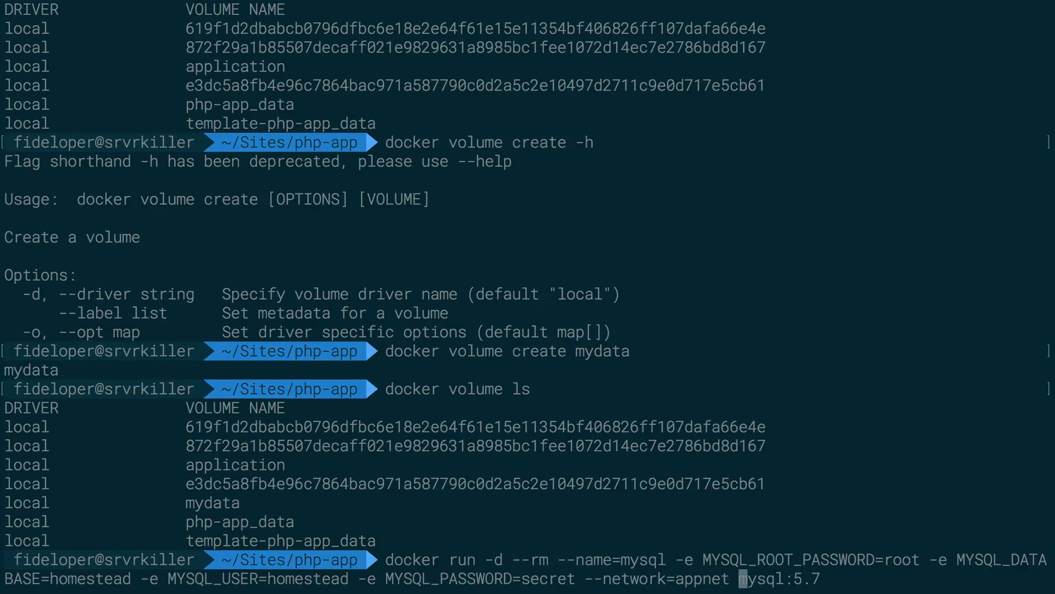
# - Add the -v mydata:/var/lib/mysql mount to the mysql:5.7 run command
pyautogui.write('-v mydata:/var/lib/mysql')
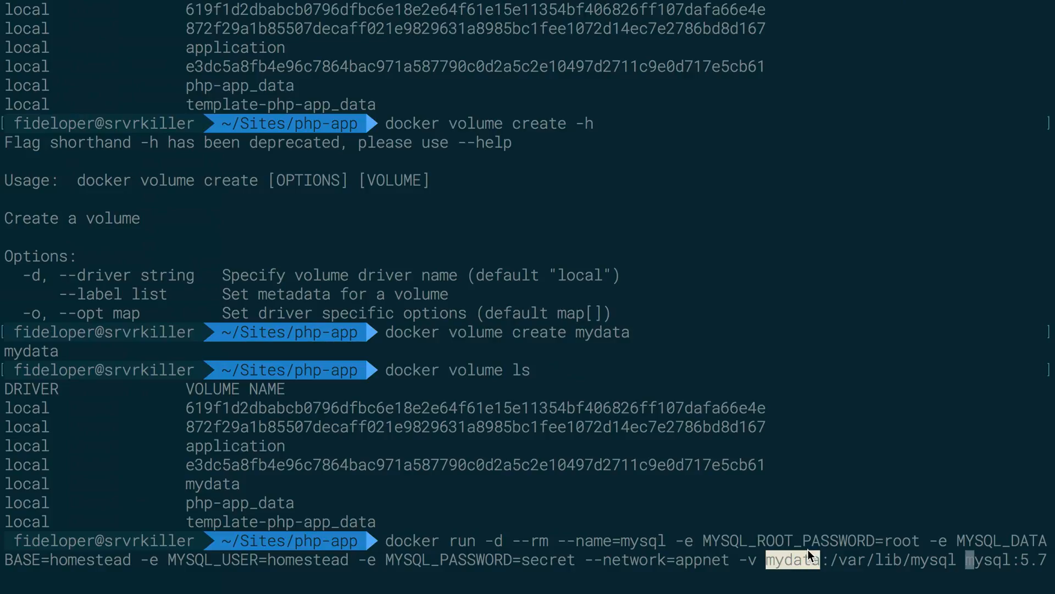
pyautogui.moveTo(878, 553)
pyautogui.write('docker inspect')
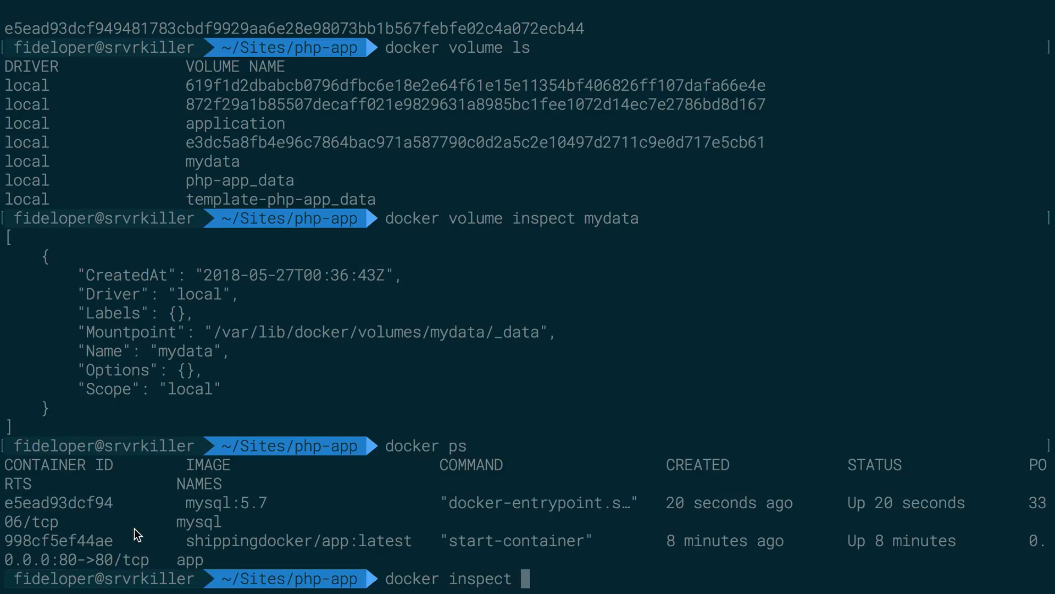
# - Run docker inspect mysql and highlight the mydata volume under Mounts
pyautogui.write('mysql')
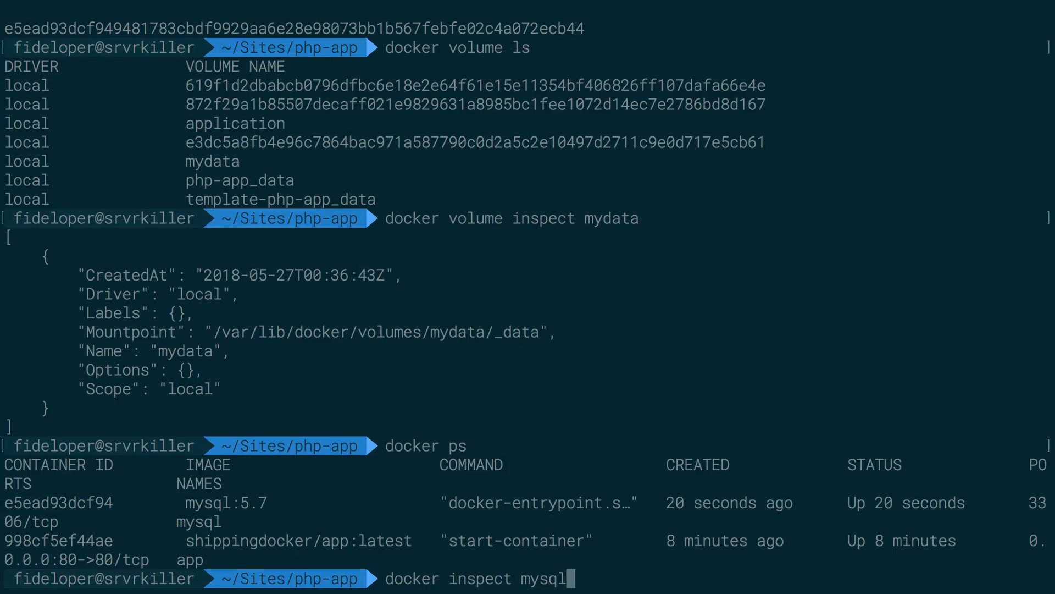
pyautogui.press('Return')
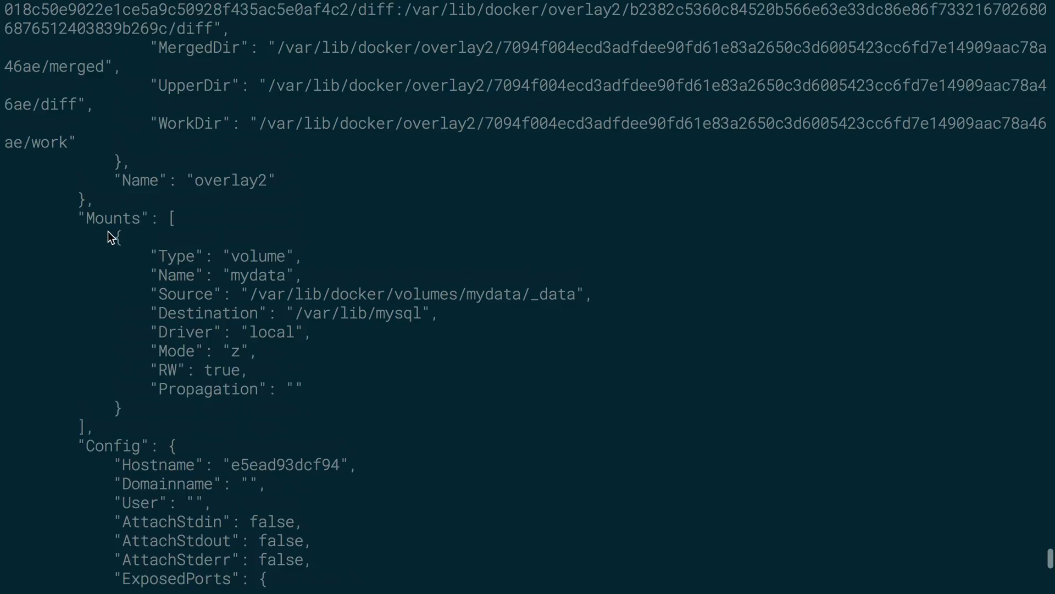
pyautogui.doubleClick(258, 276)
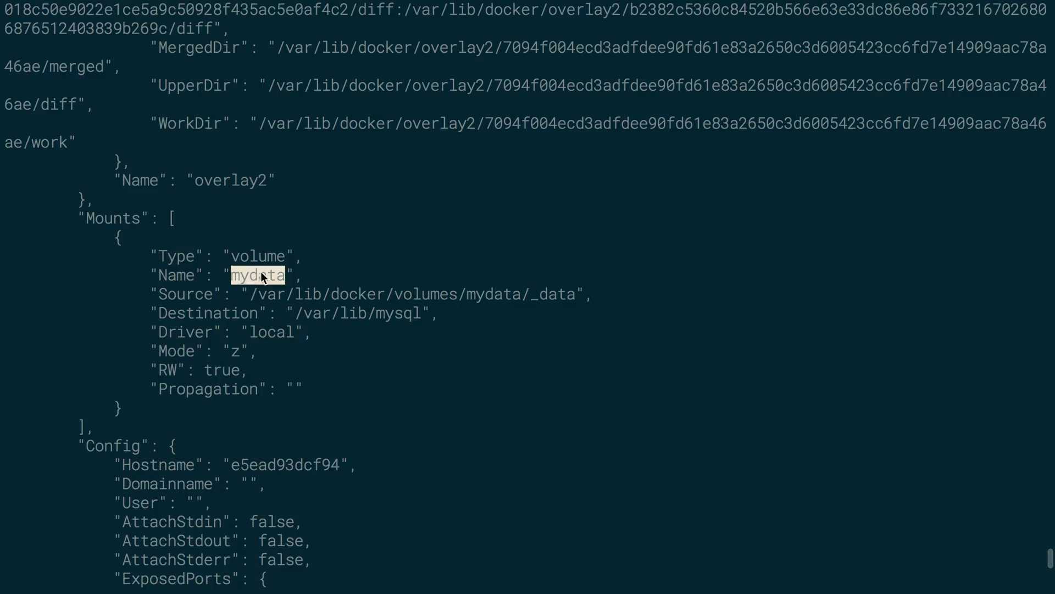
pyautogui.moveTo(325, 239)
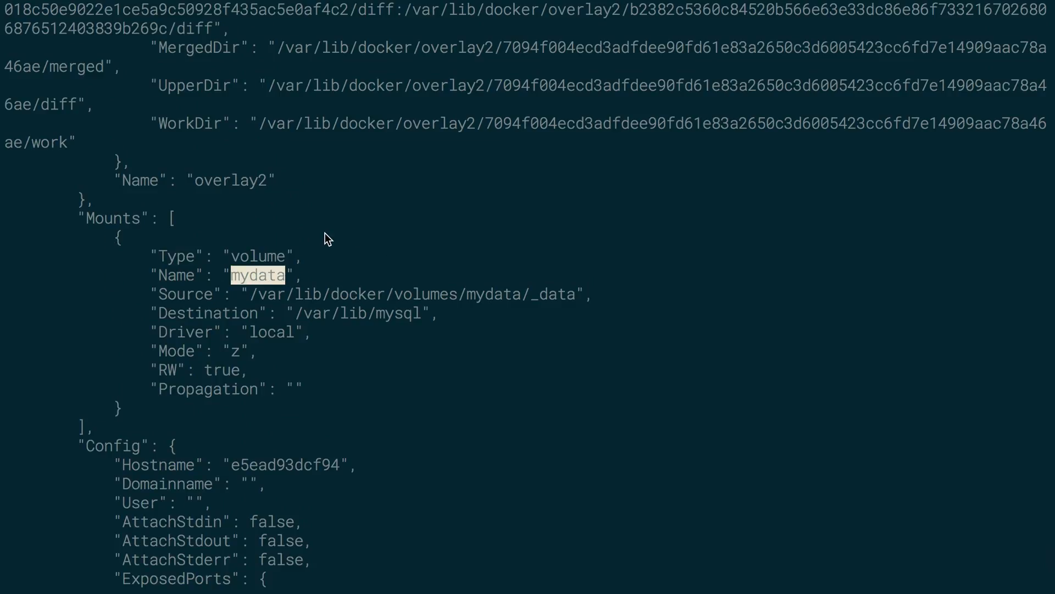
pyautogui.scroll(-3)
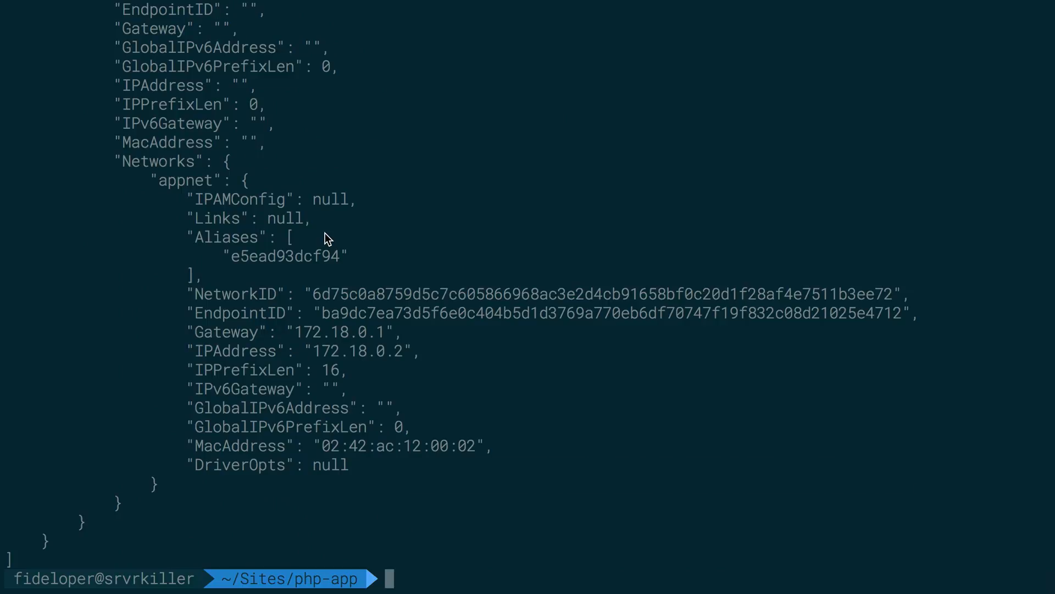
# - Run php artisan migrate in the app container from /var/www/html
pyautogui.write('docker exec')
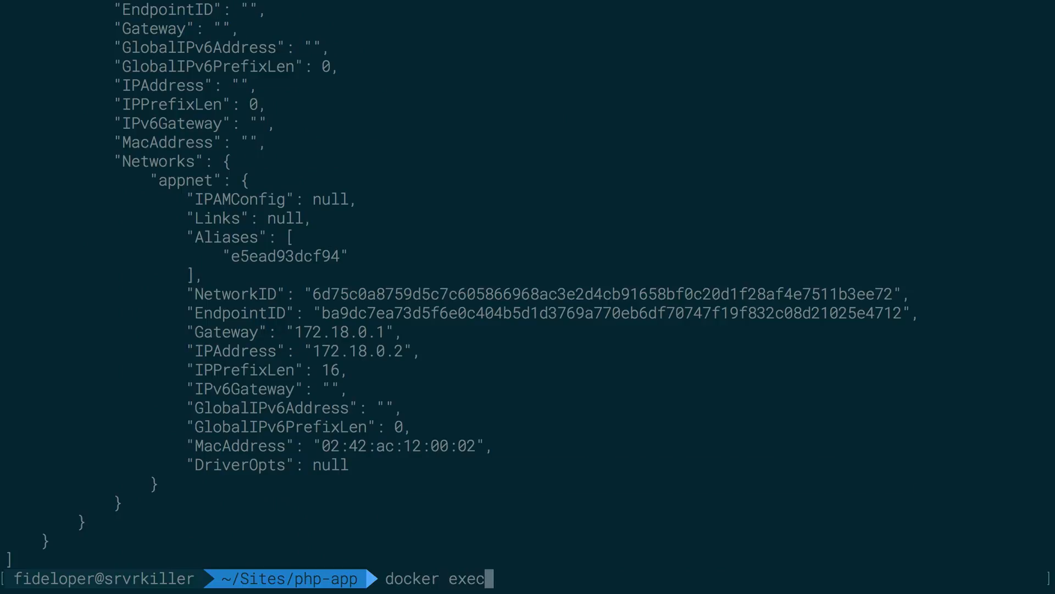
pyautogui.write('-it -w /var/www/html app php artisan migrate')
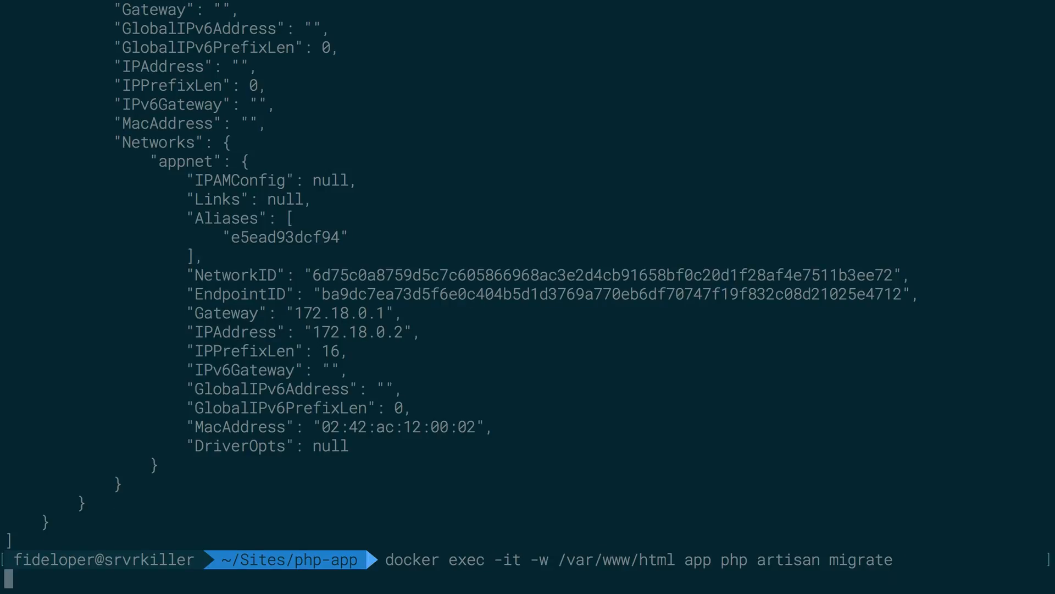
pyautogui.press('Return')
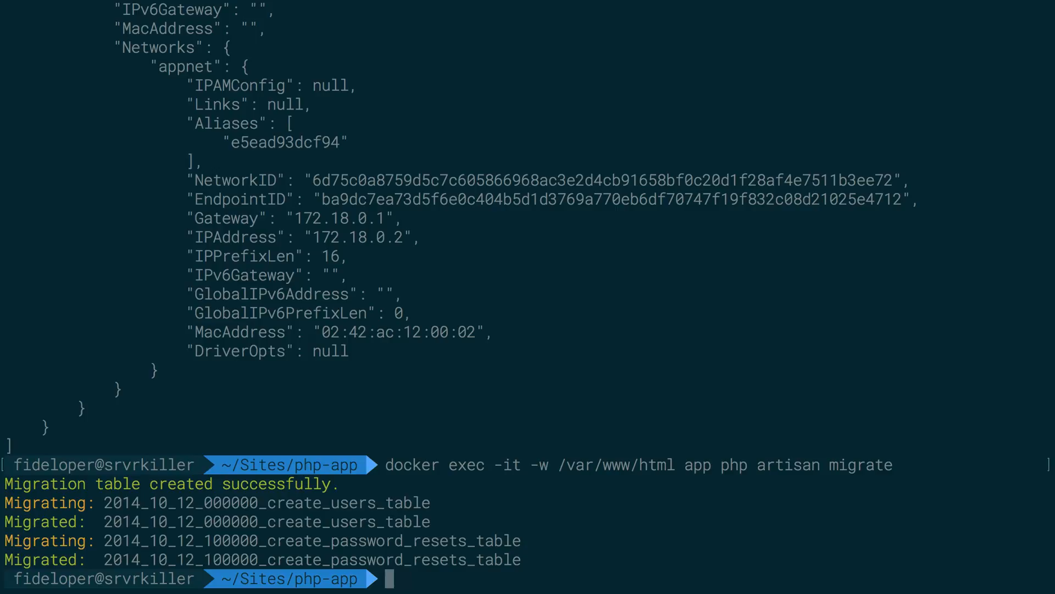
pyautogui.write('dock')
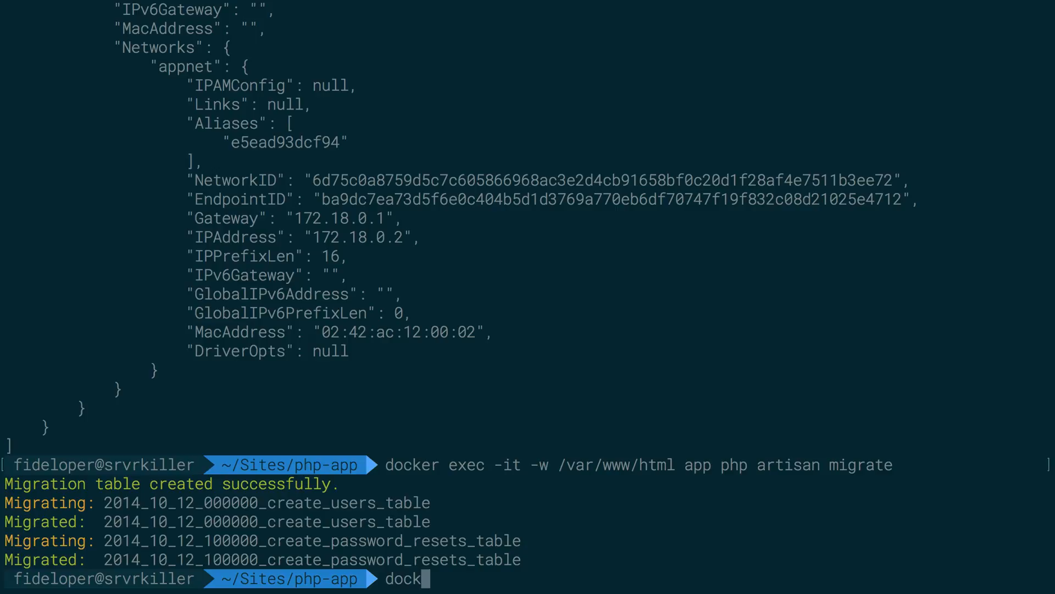
# - Show tables in homestead as root (migrations, password_resets, users), then list running containers
pyautogui.write('er ee')
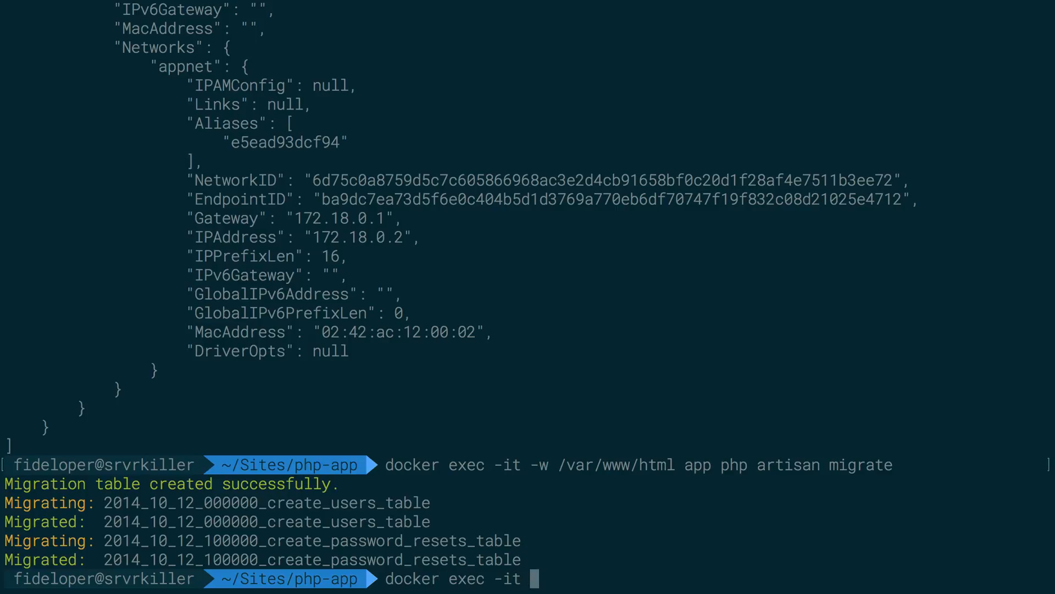
pyautogui.write('mysql mysqld')
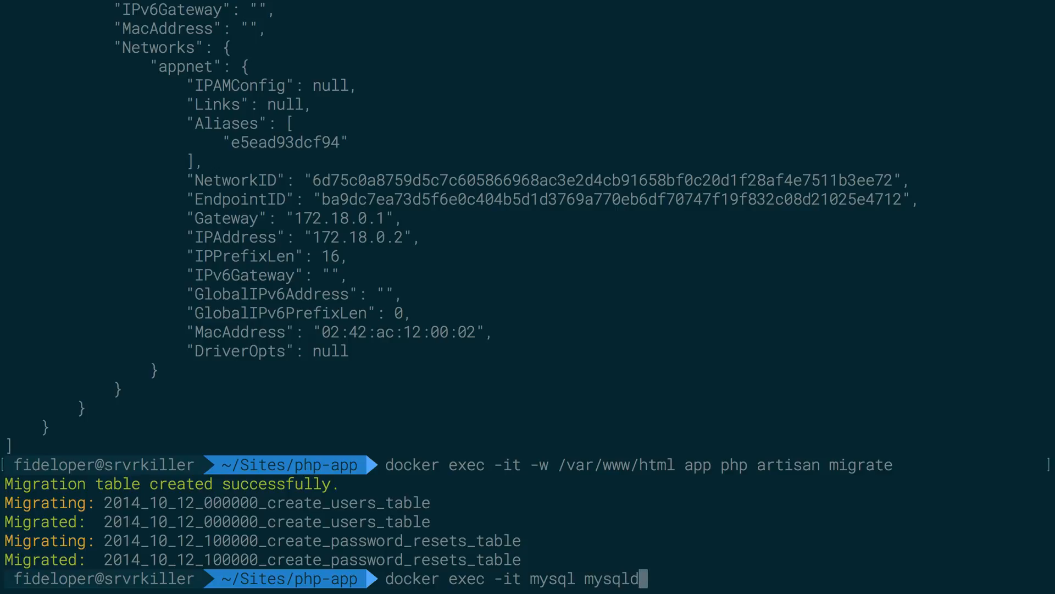
pyautogui.press('Backspace')
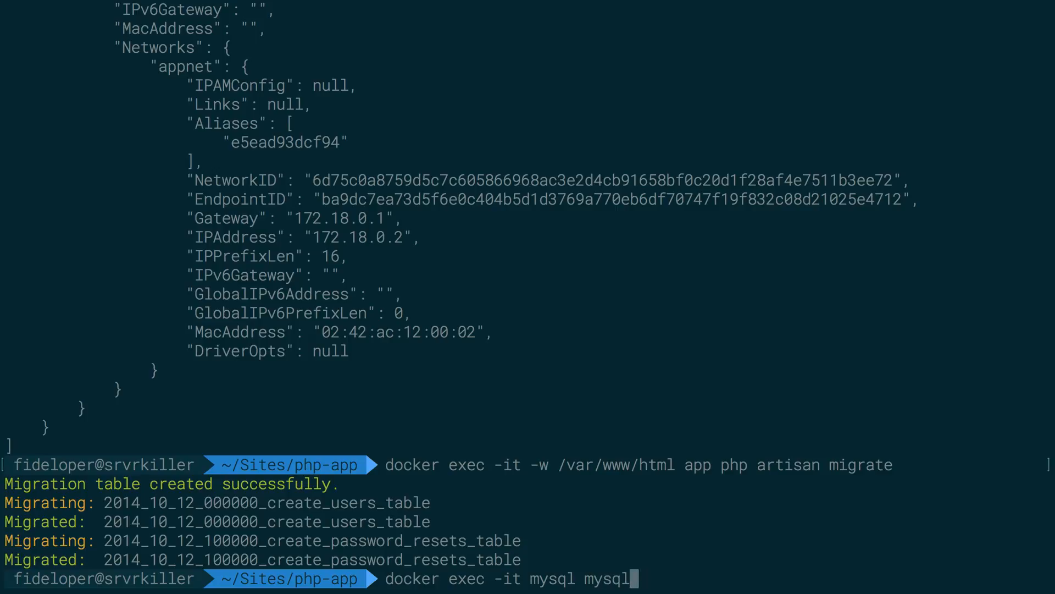
pyautogui.write('-u root -p')
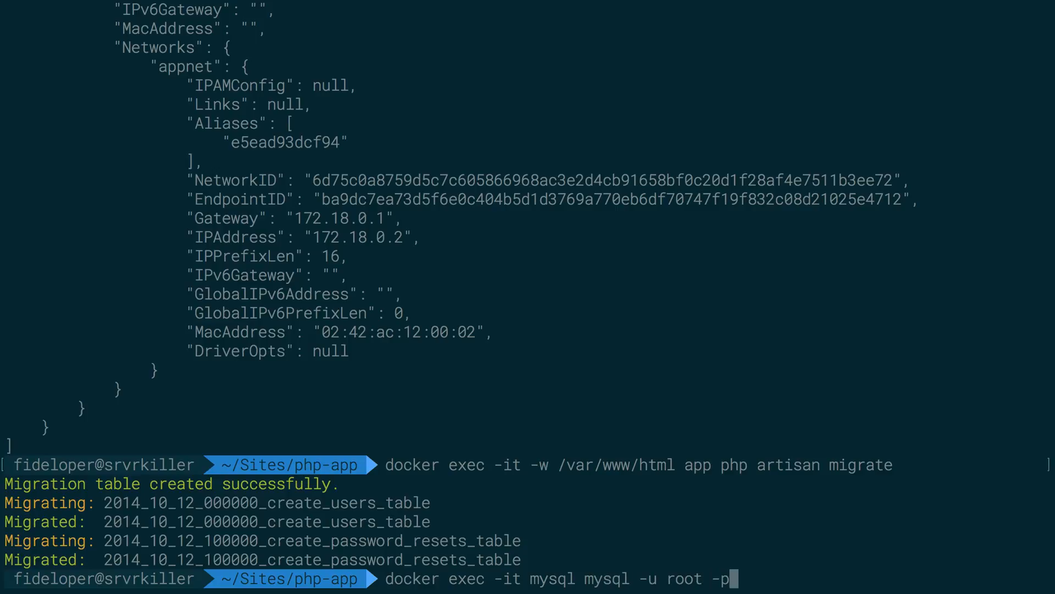
pyautogui.write('-e "')
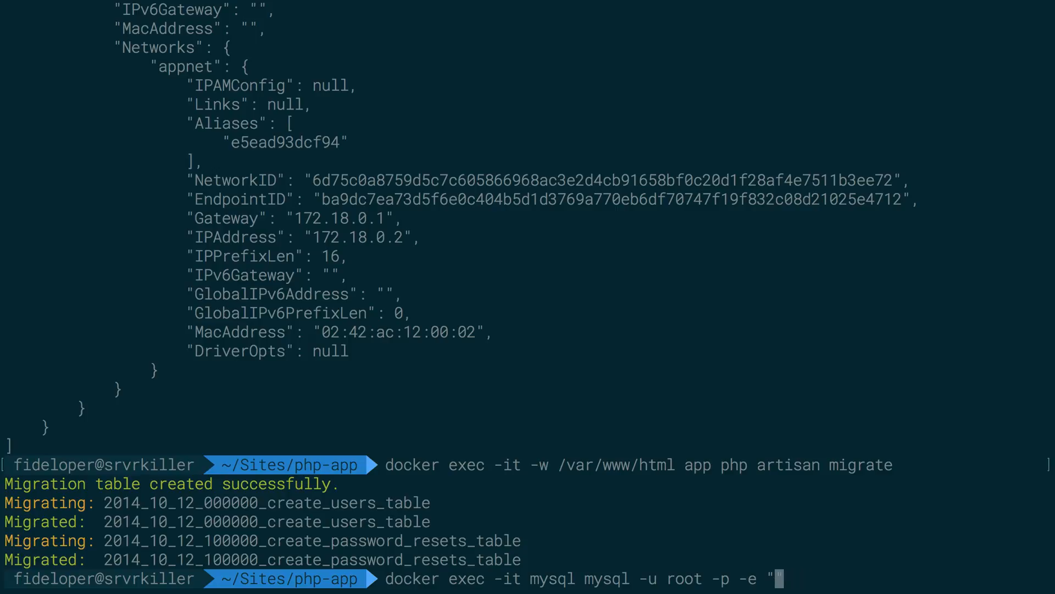
pyautogui.write('use')
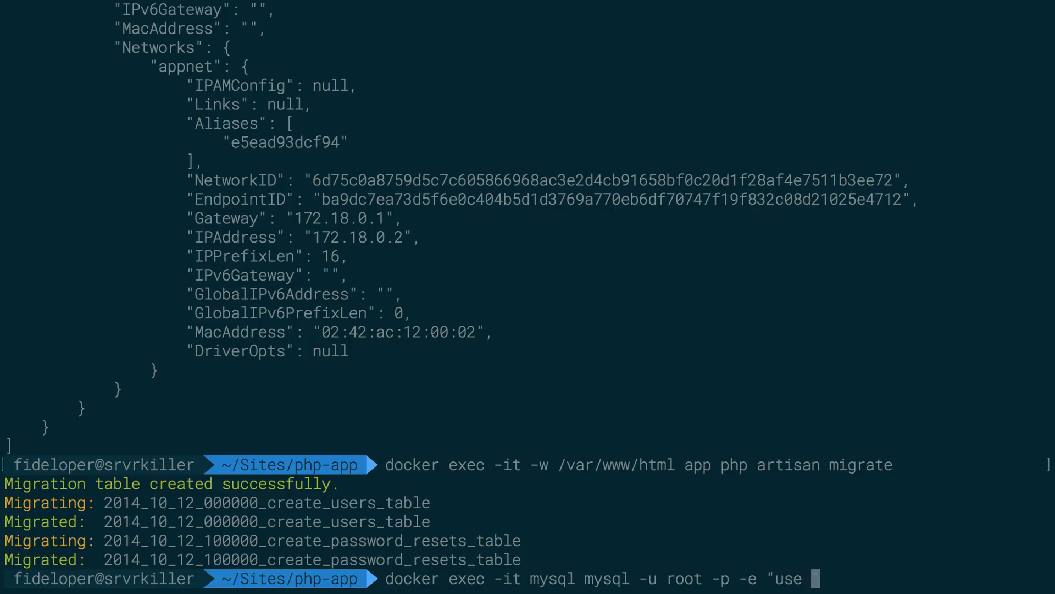
pyautogui.write('homestead;')
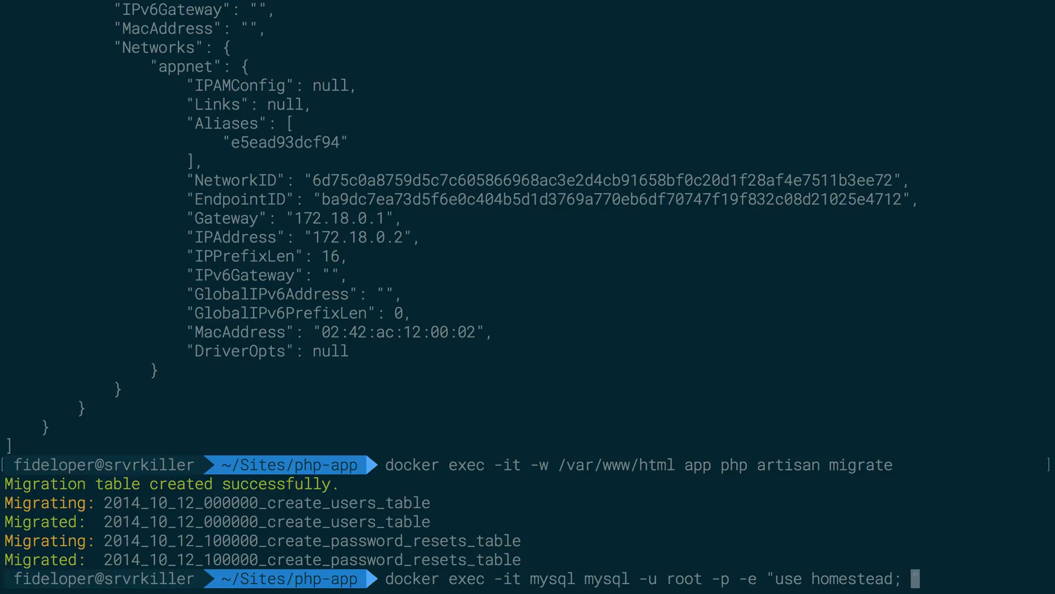
pyautogui.write('show t')
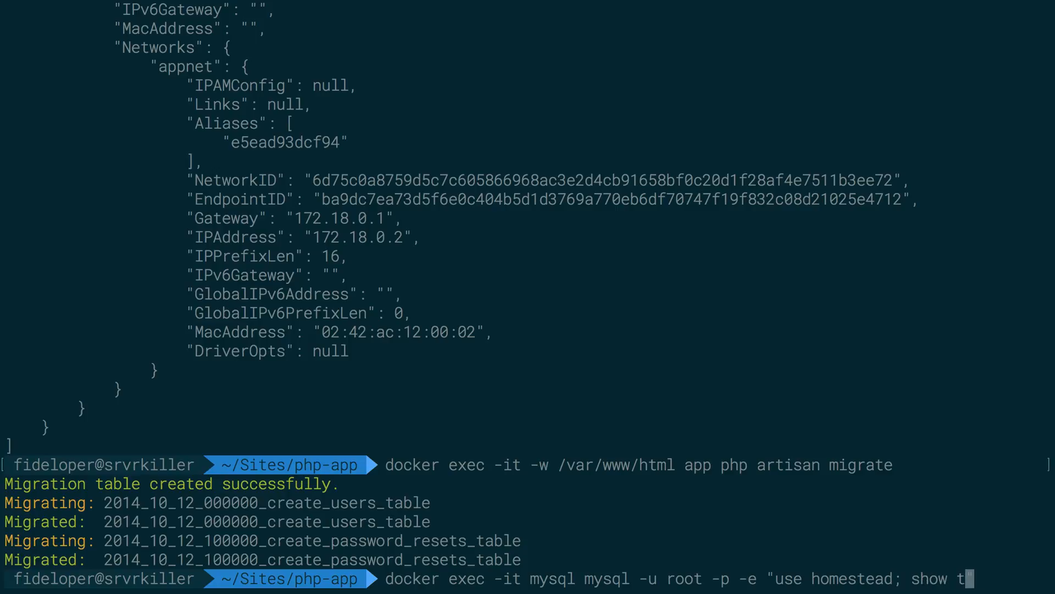
pyautogui.press('Return')
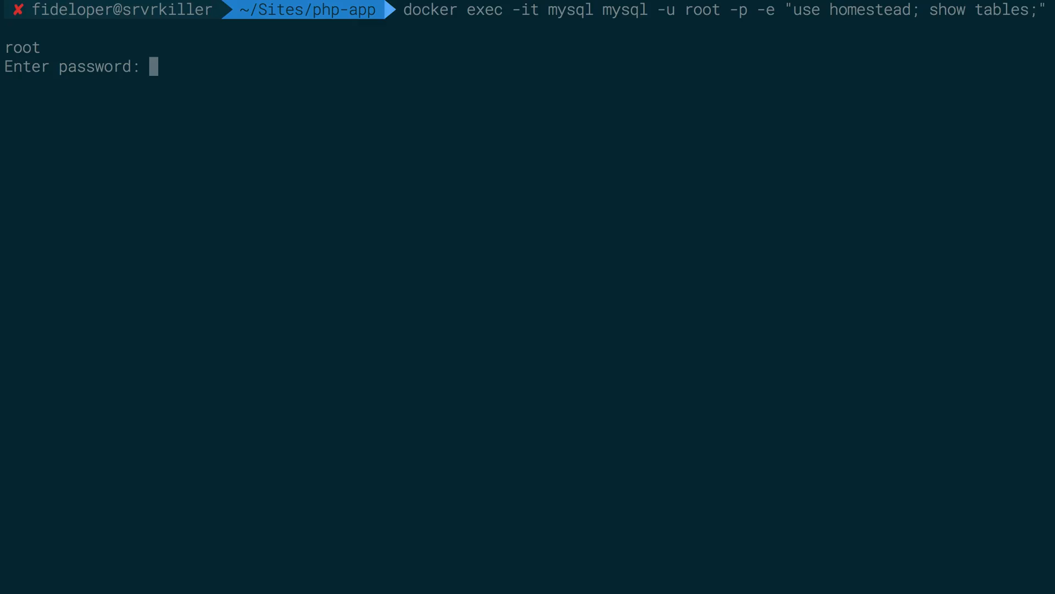
pyautogui.press('Return')
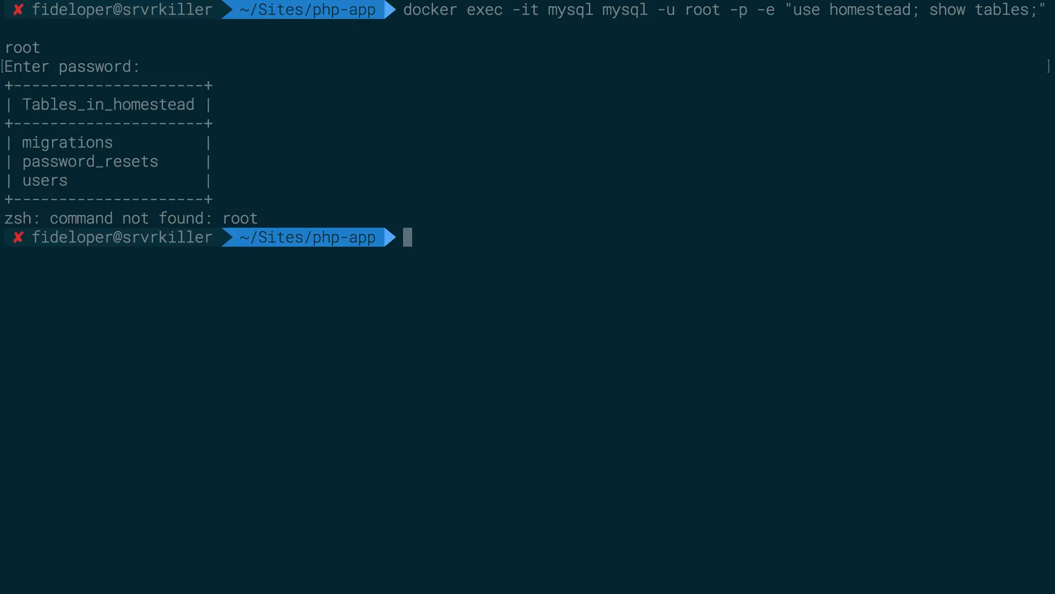
pyautogui.moveTo(620, 115)
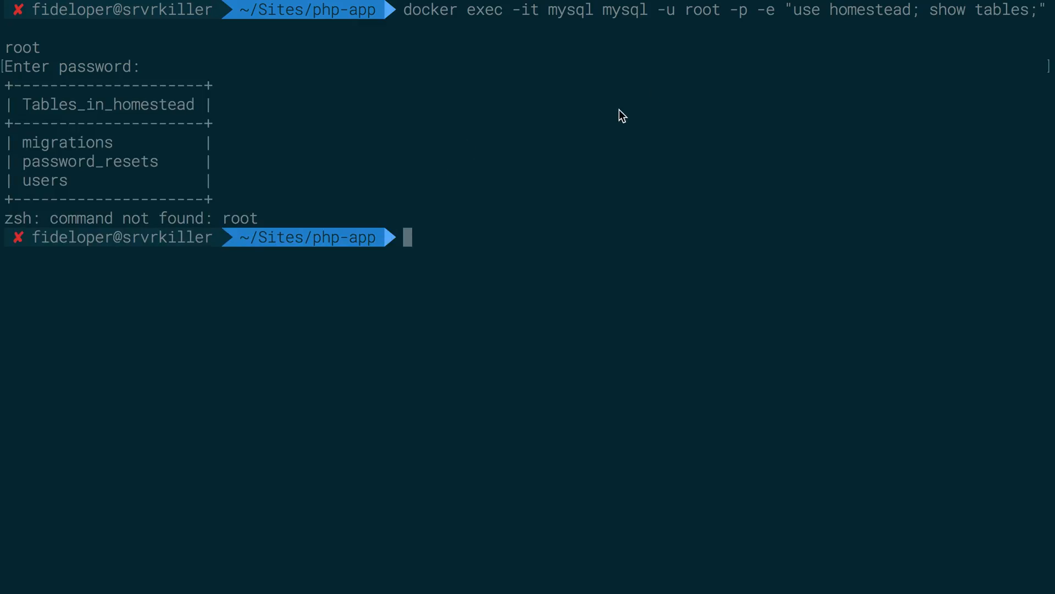
pyautogui.moveTo(611, 53)
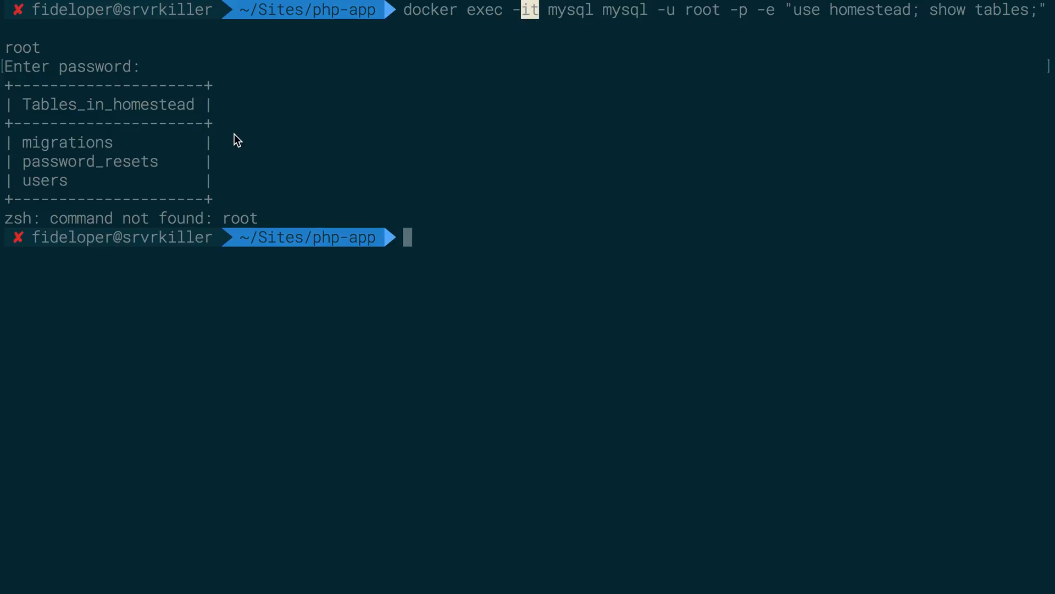
pyautogui.moveTo(94, 173)
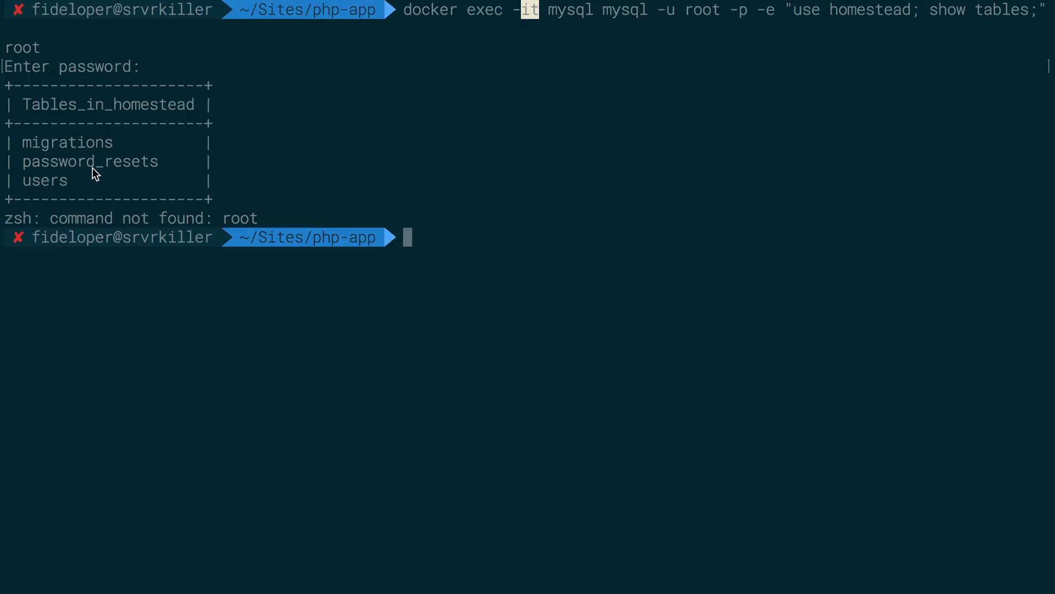
pyautogui.press('Return')
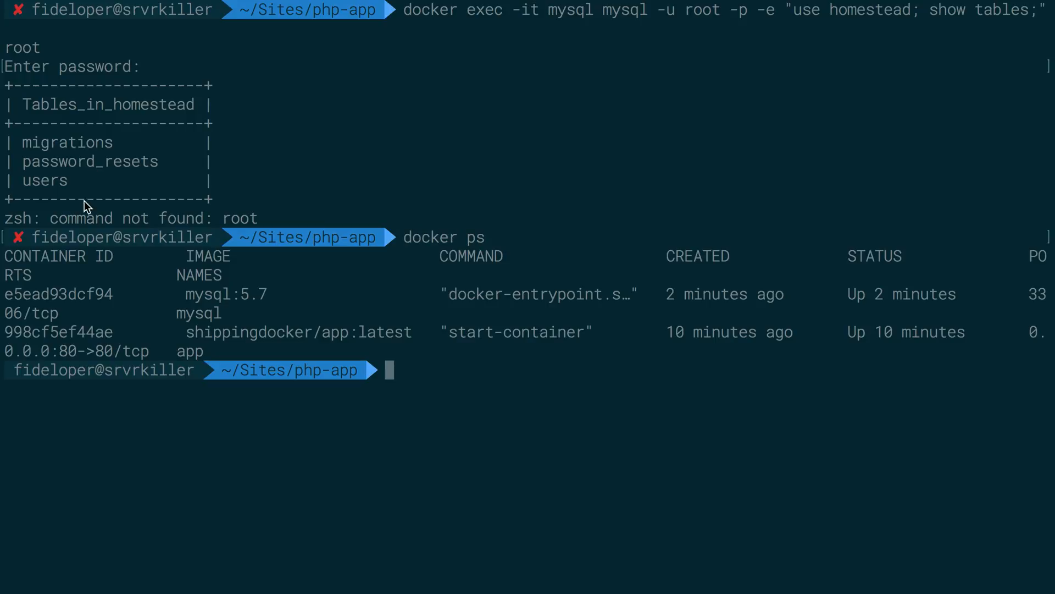
# - Kill mysql, verify the mydata volume, and start a new mysql 5.7 container on mydata
pyautogui.write('docker kill')
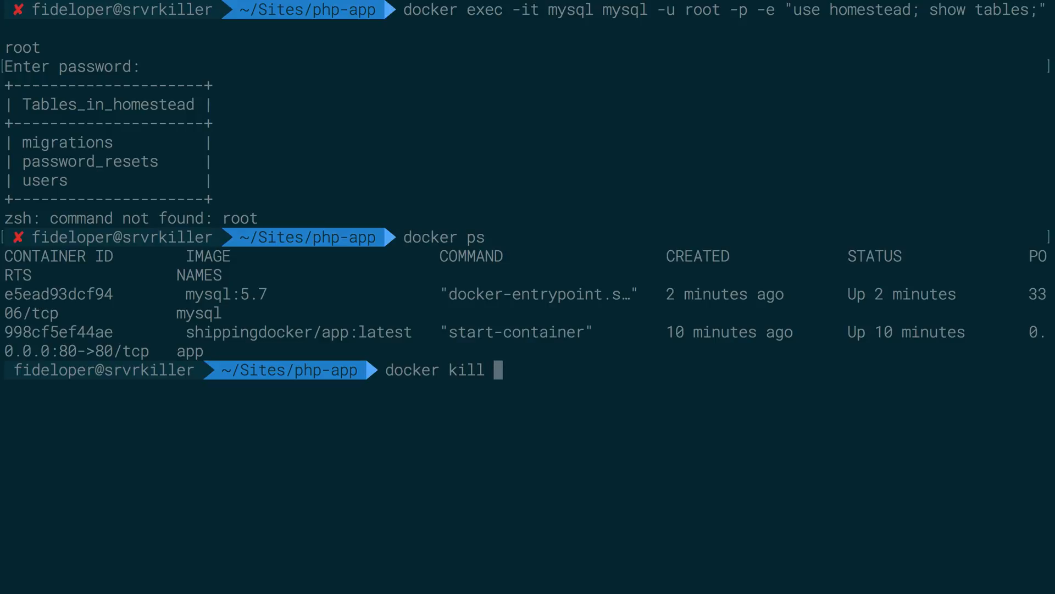
pyautogui.moveTo(177, 329)
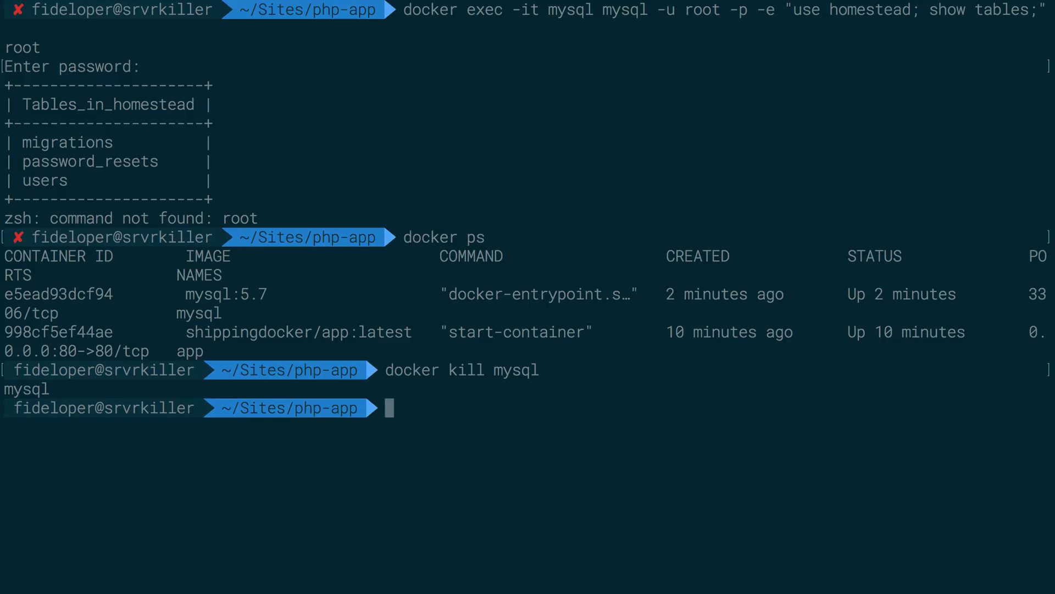
pyautogui.write('docker volume ls')
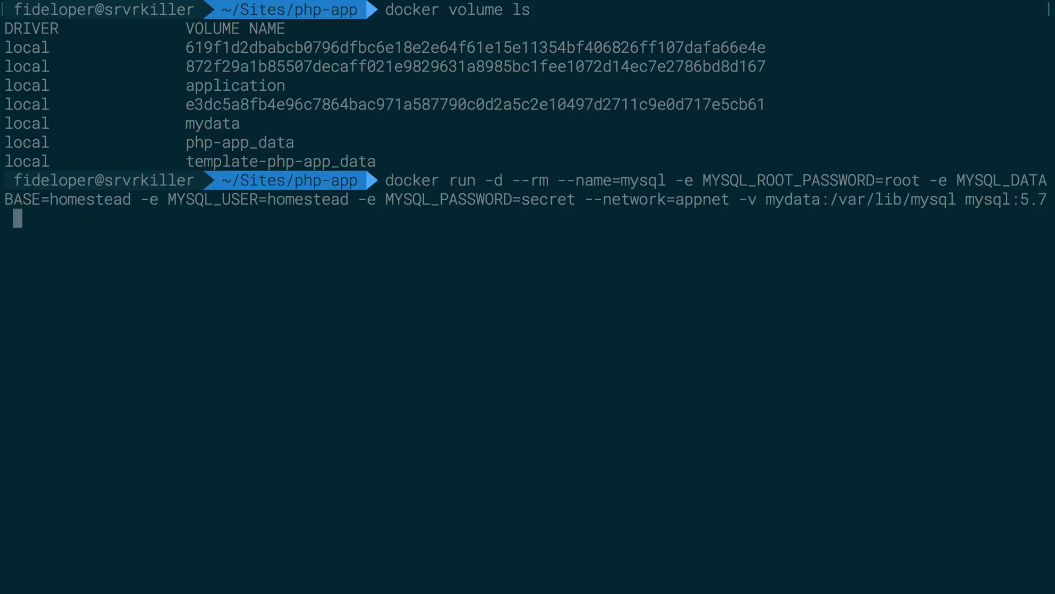
pyautogui.moveTo(458, 182)
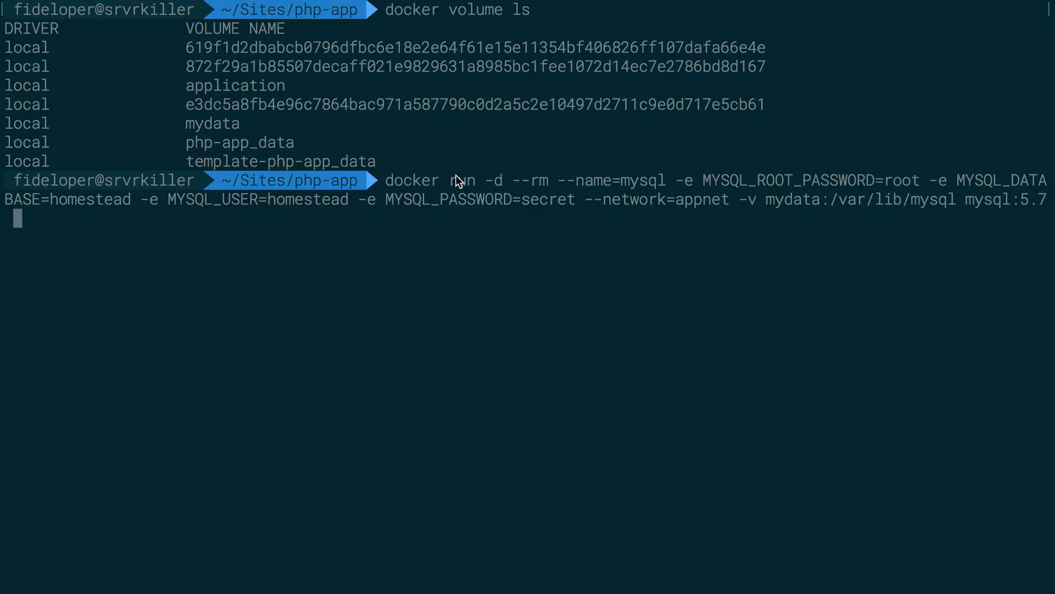
pyautogui.moveTo(568, 257)
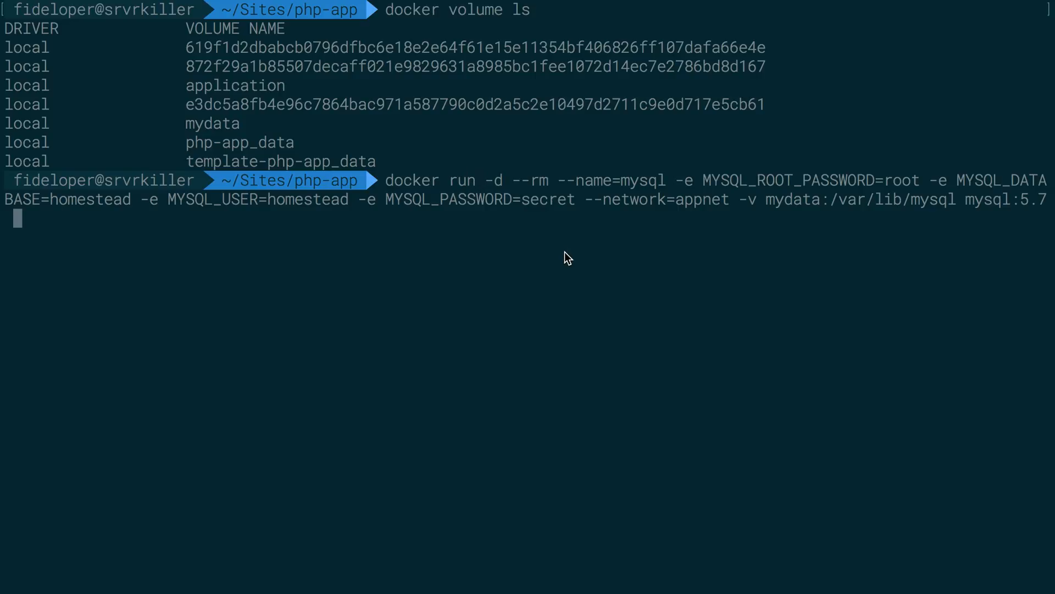
pyautogui.doubleClick(792, 199)
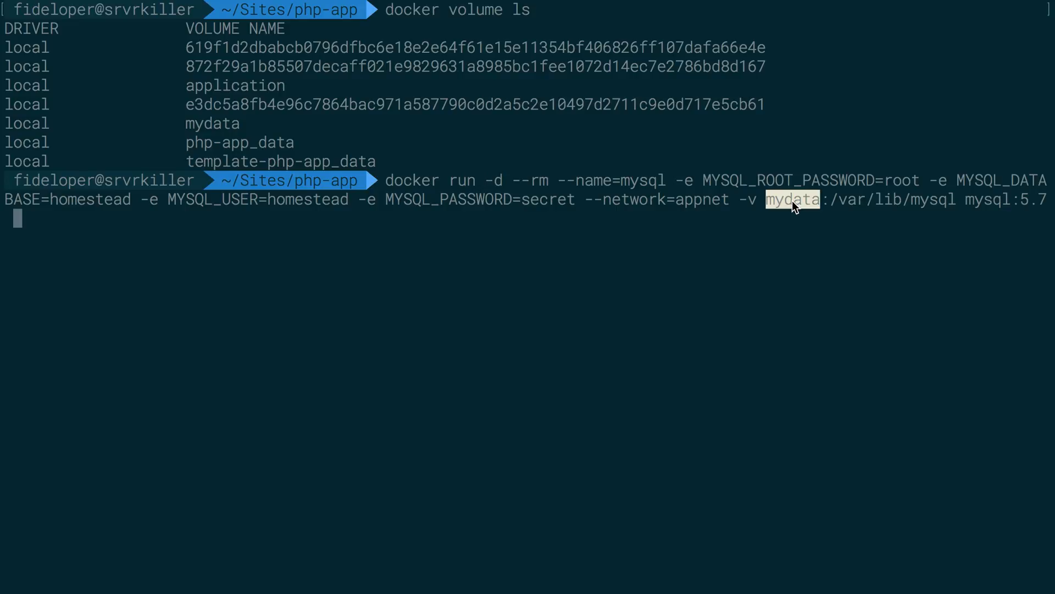
pyautogui.press('Return')
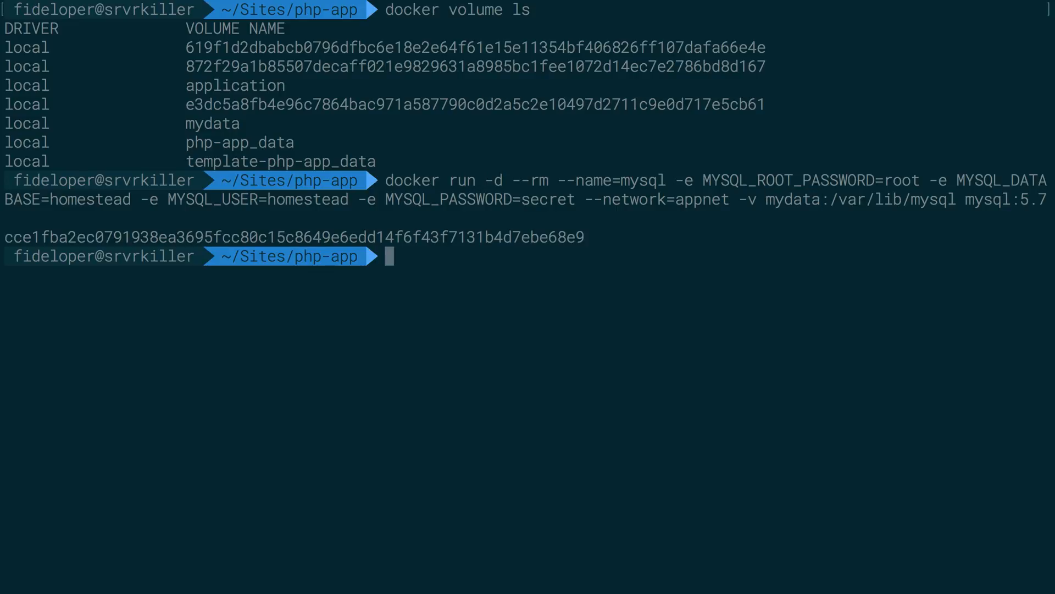
pyautogui.write('docker kill mysql')
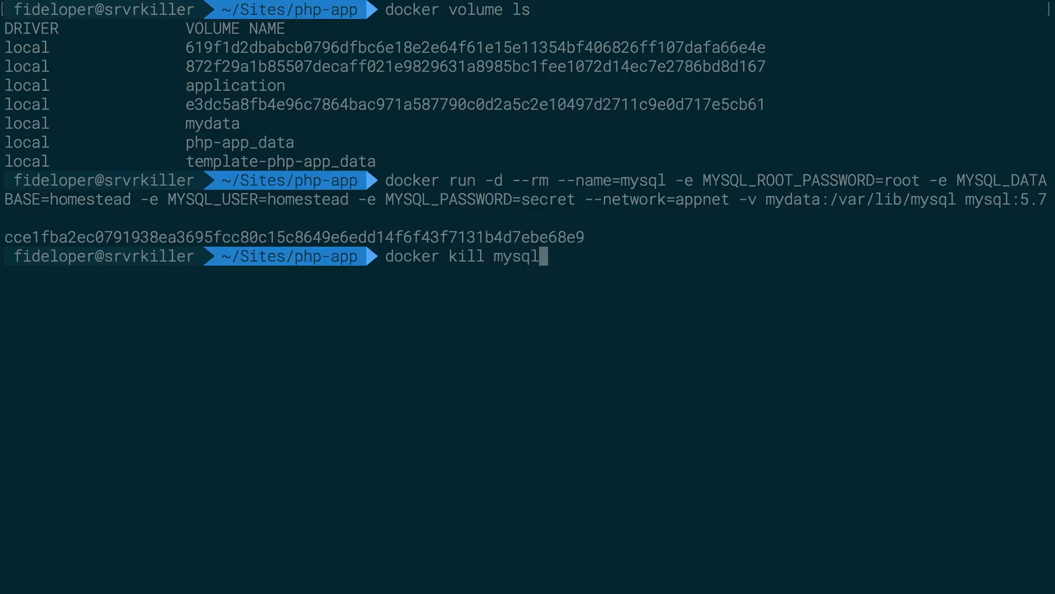
# - Run docker exec mysql 'use homestead; show tables;' as root against the recreated container
pyautogui.write('docker exec -it mysql mysql -u root -p -e "use homestead; show tables;"')
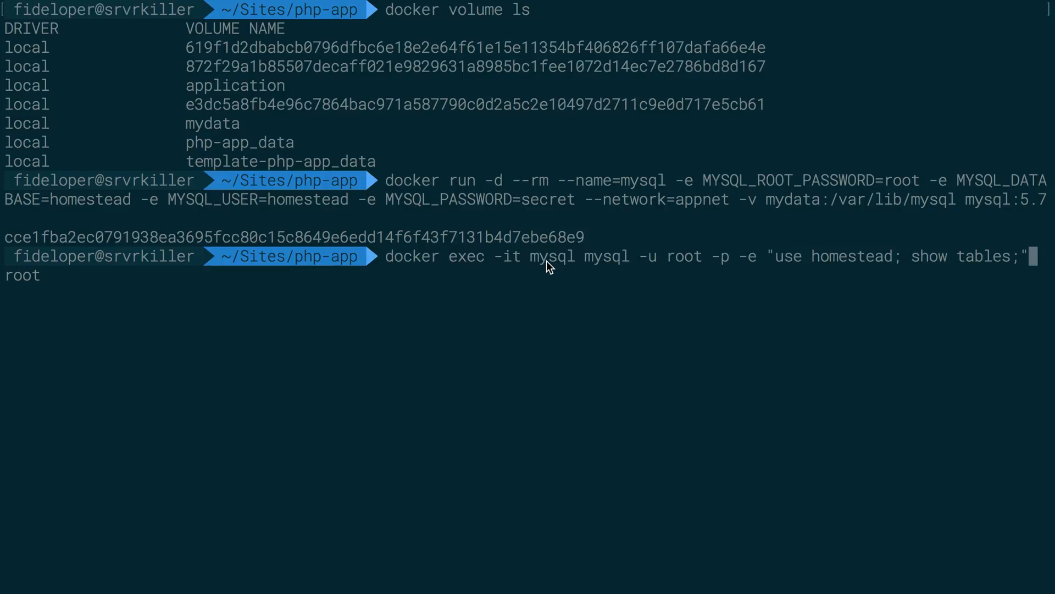
pyautogui.doubleClick(642, 180)
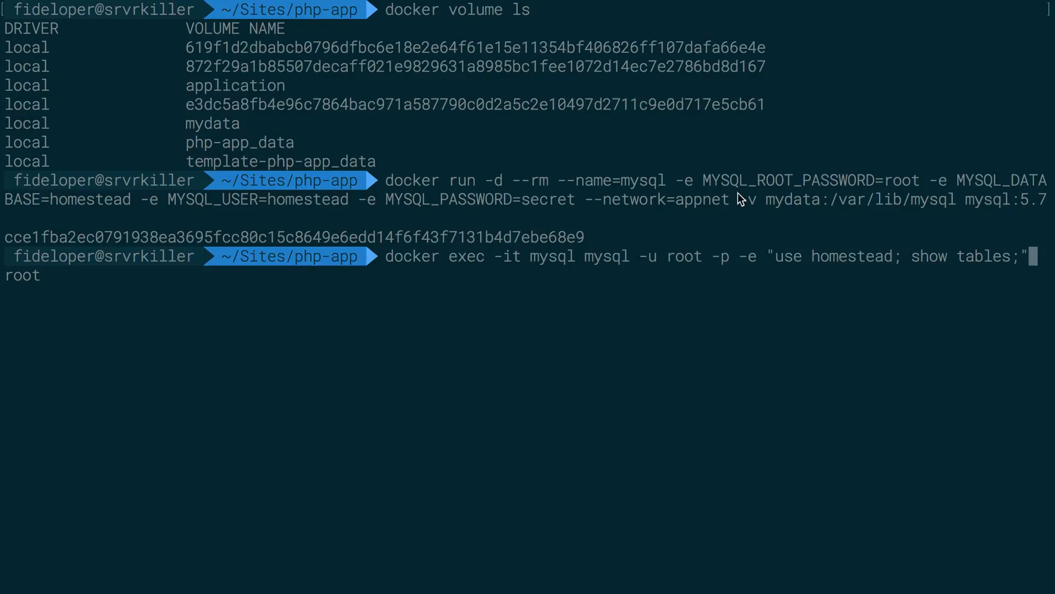
pyautogui.doubleClick(793, 199)
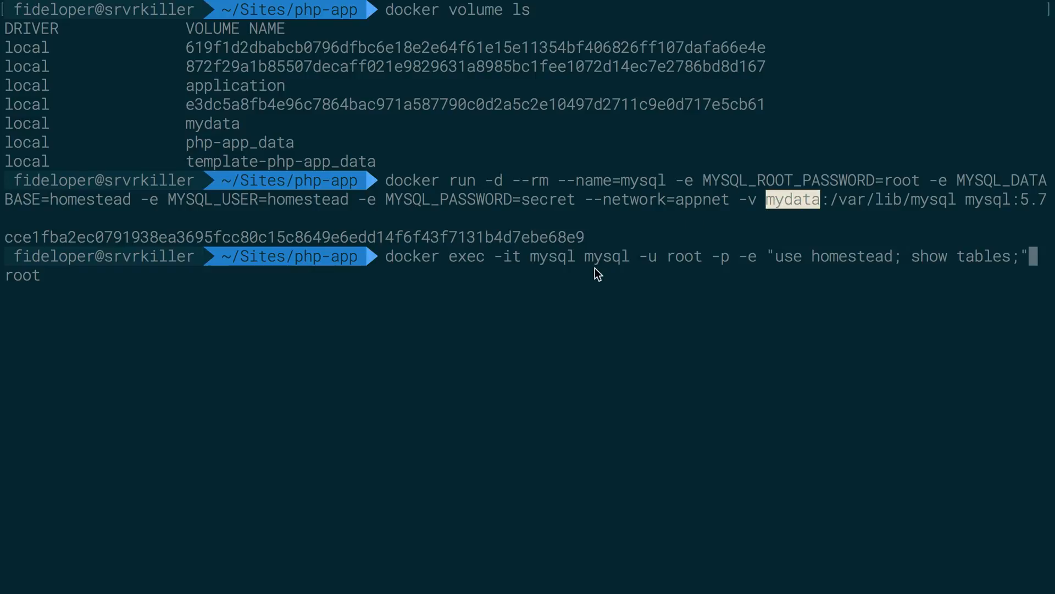
pyautogui.press('Return')
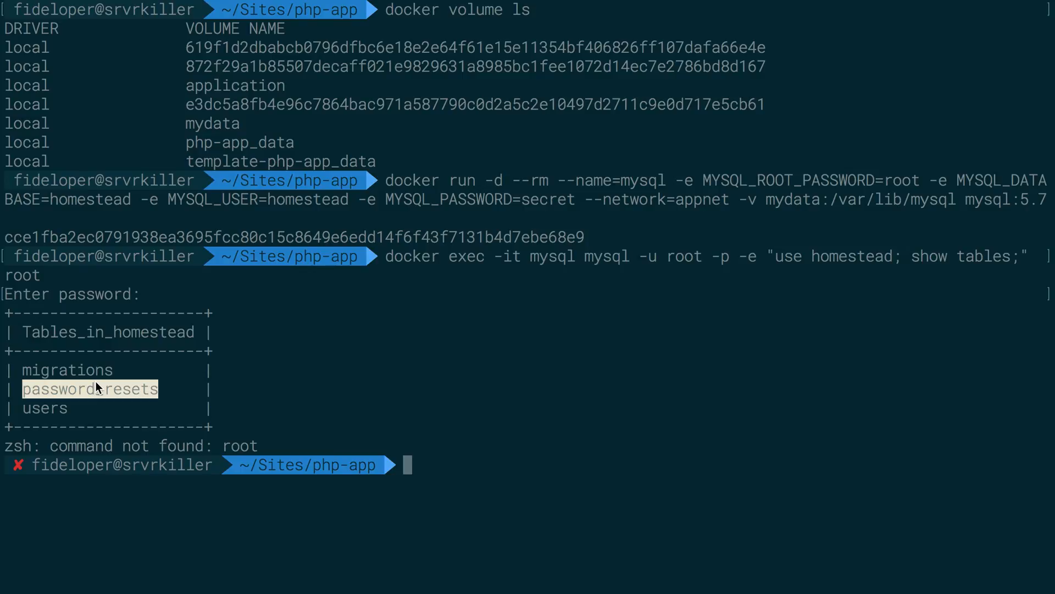
pyautogui.moveTo(247, 451)
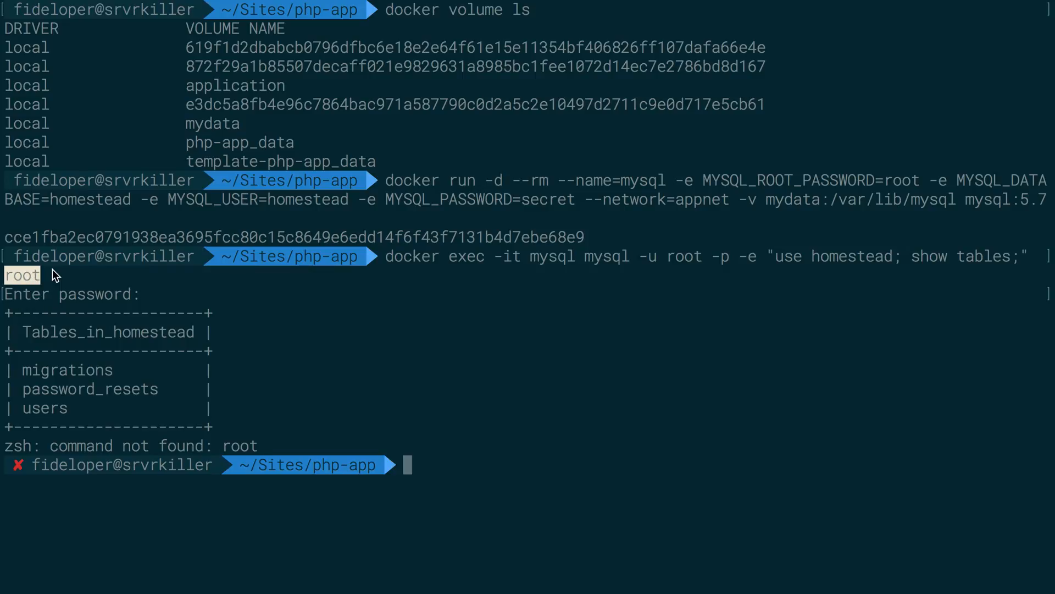
pyautogui.moveTo(60, 290)
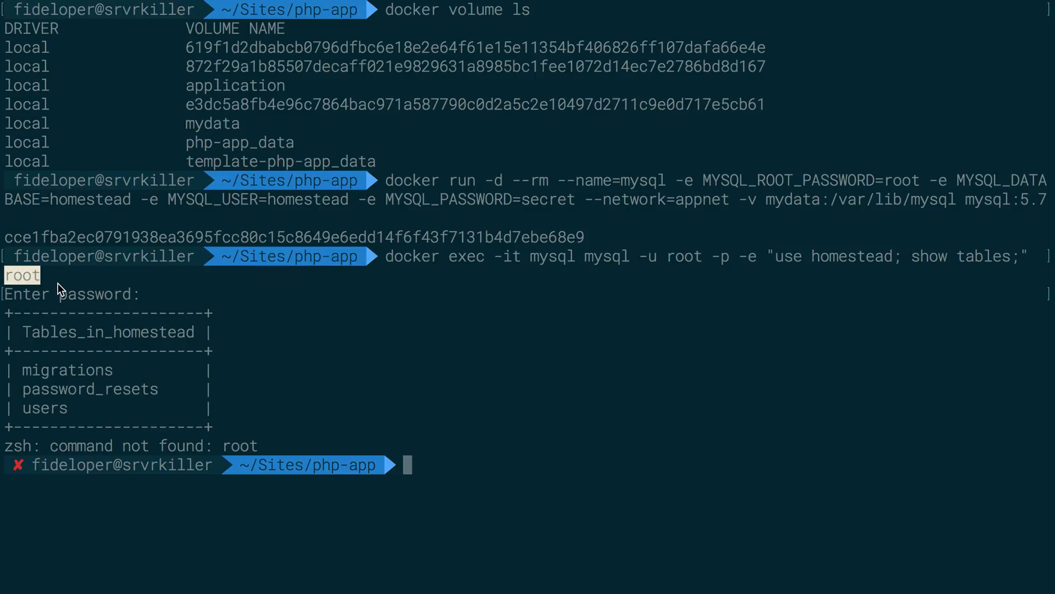
pyautogui.moveTo(128, 417)
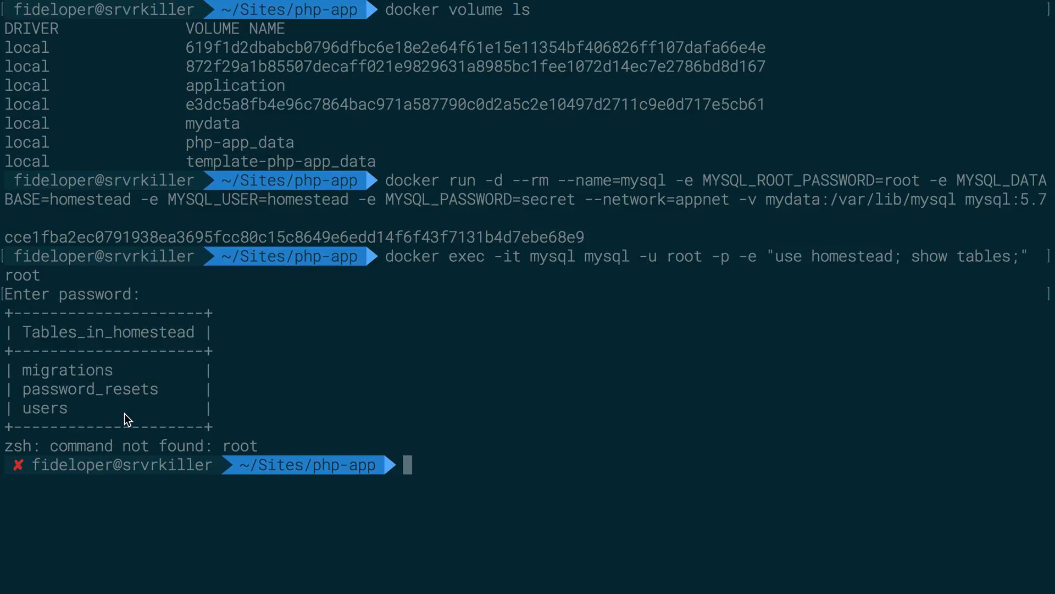
pyautogui.moveTo(196, 221)
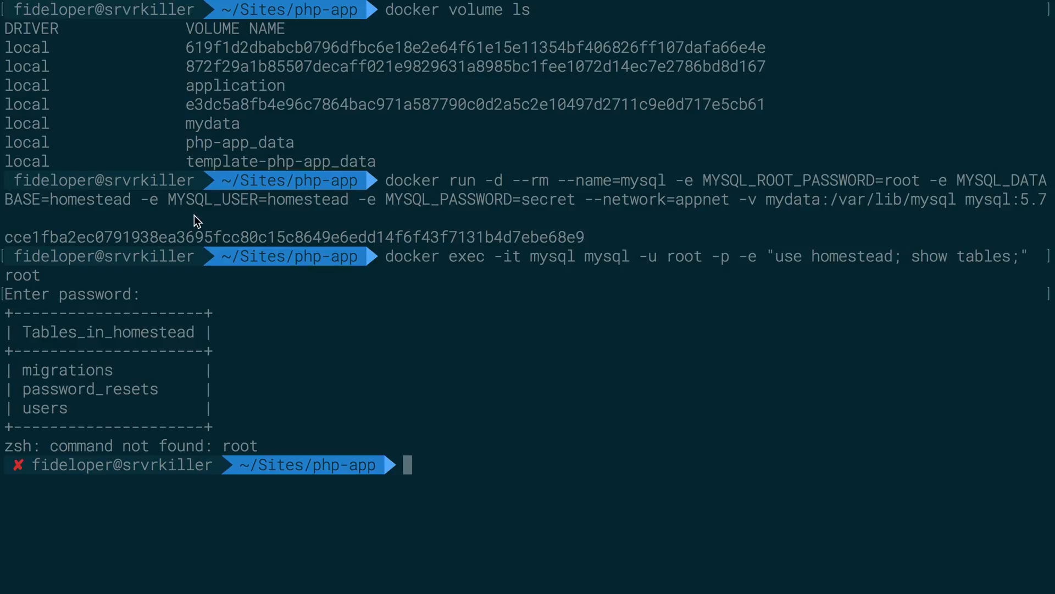
pyautogui.moveTo(75, 405)
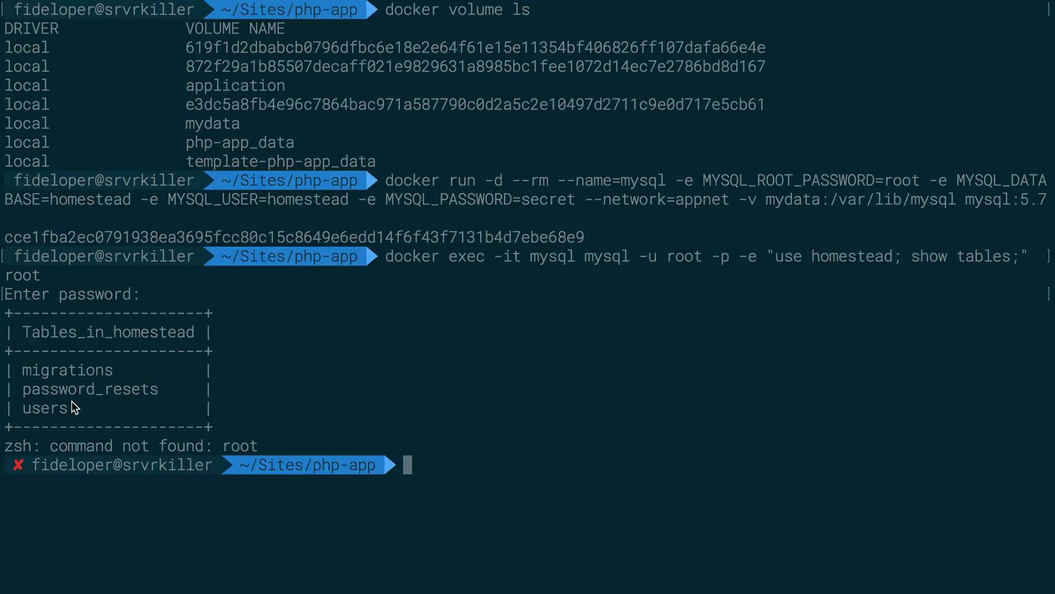